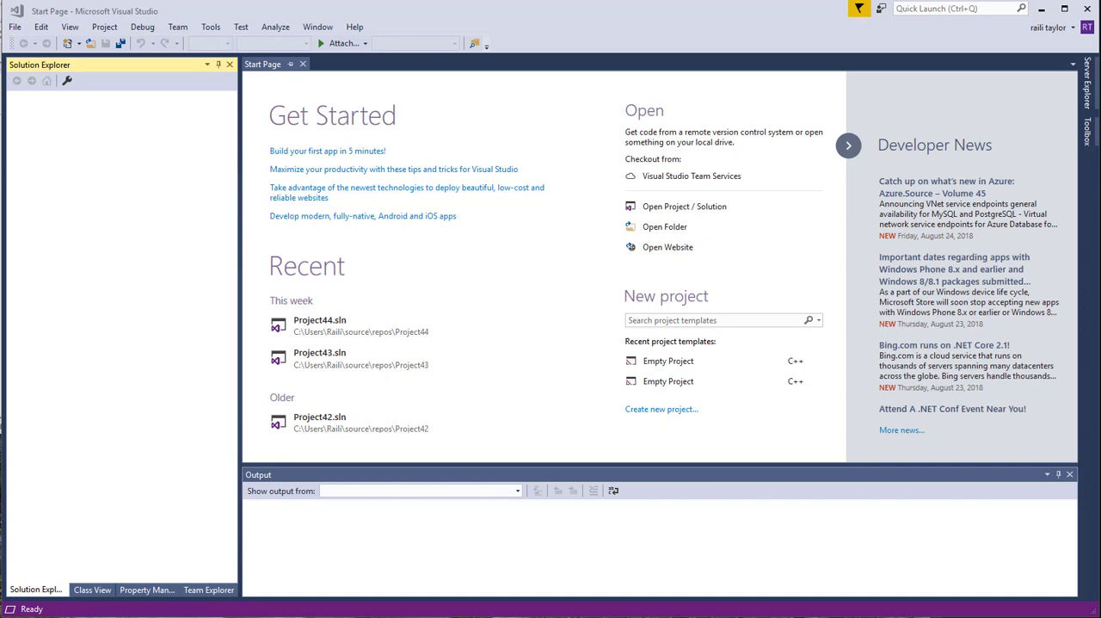
pyautogui.moveTo(482, 585)
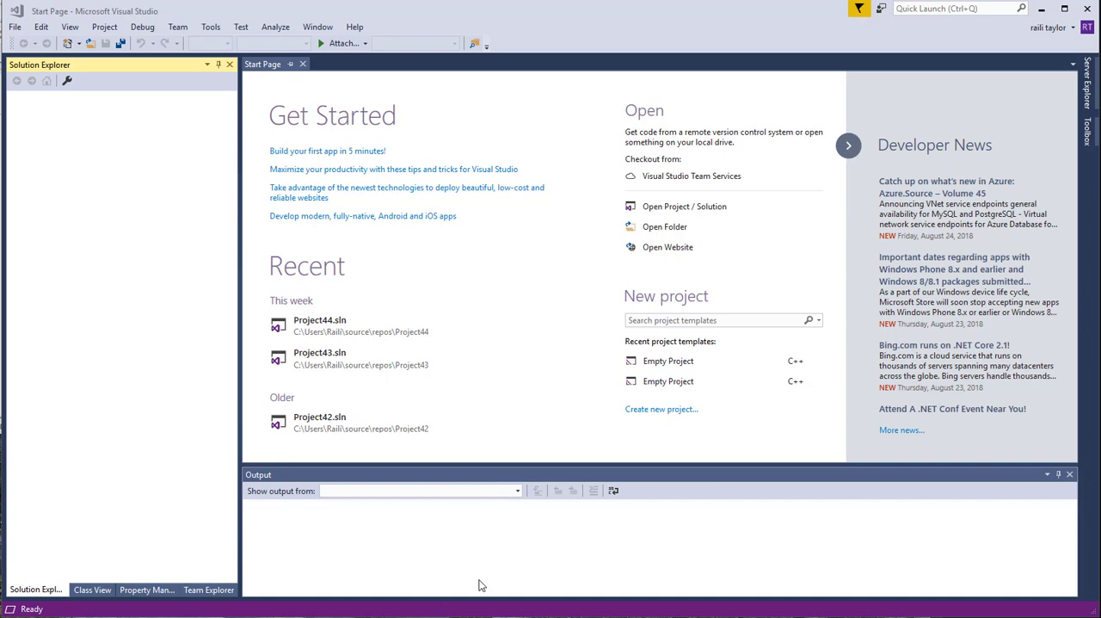
pyautogui.moveTo(601, 217)
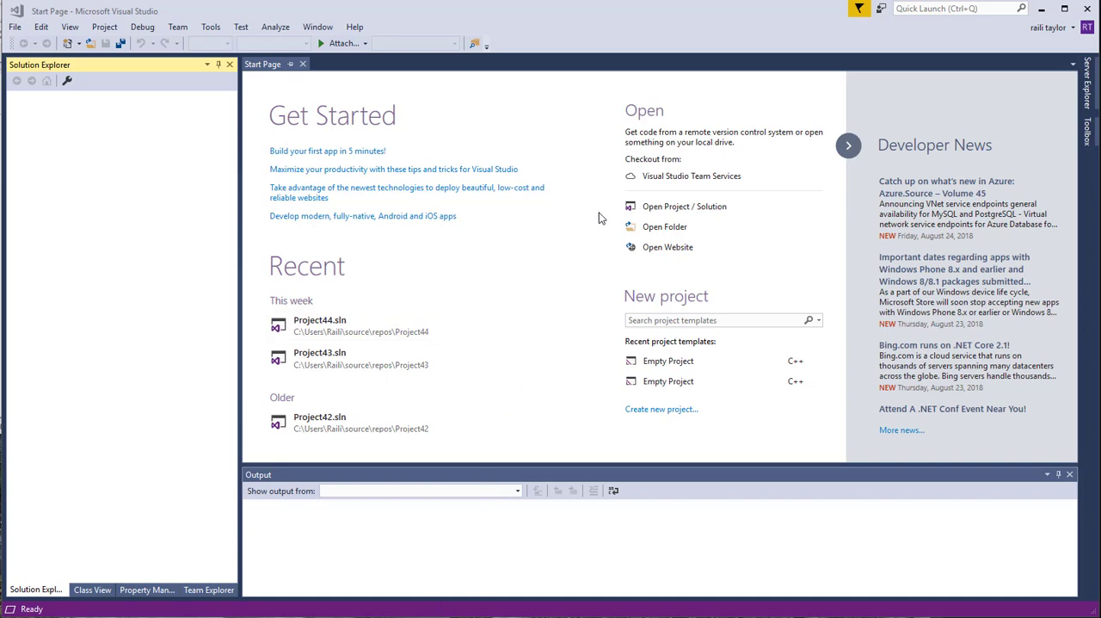
pyautogui.moveTo(220, 131)
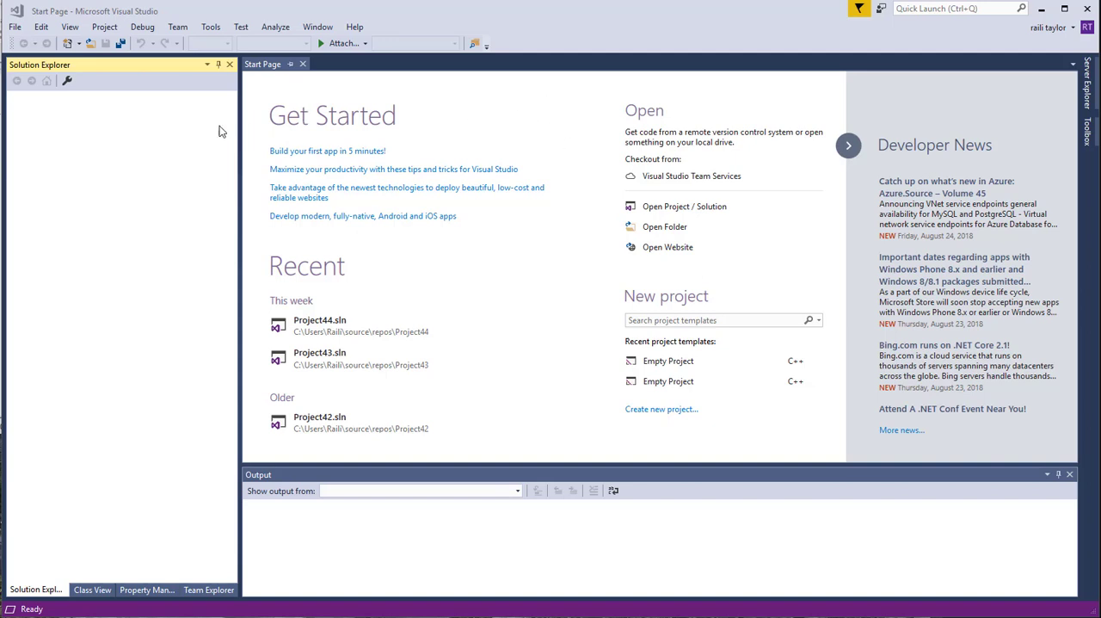
pyautogui.moveTo(215, 137)
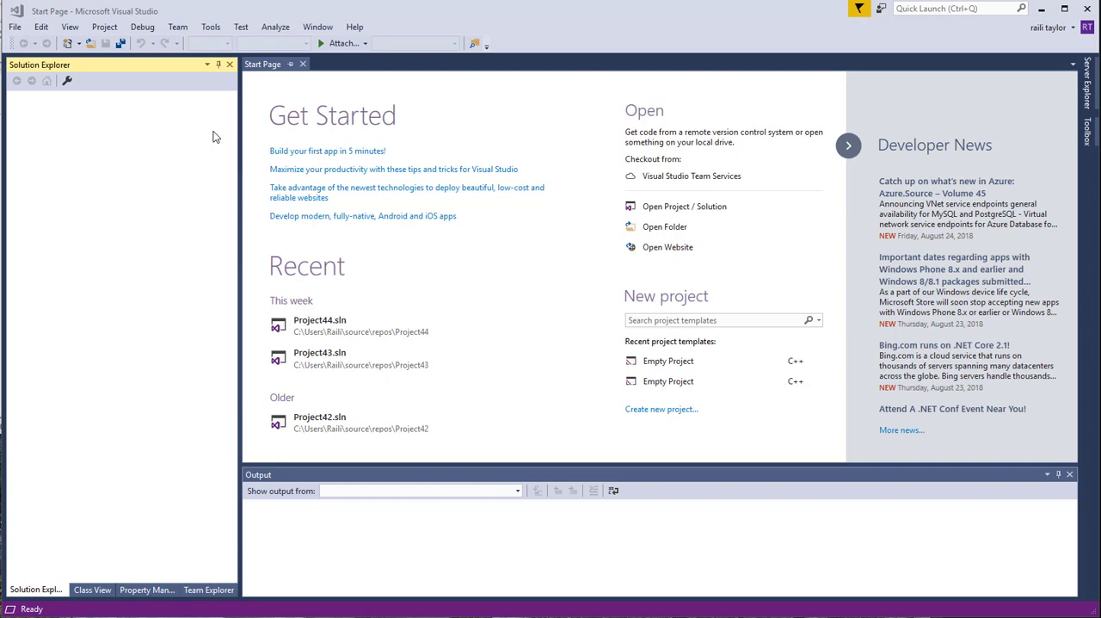
pyautogui.moveTo(172, 131)
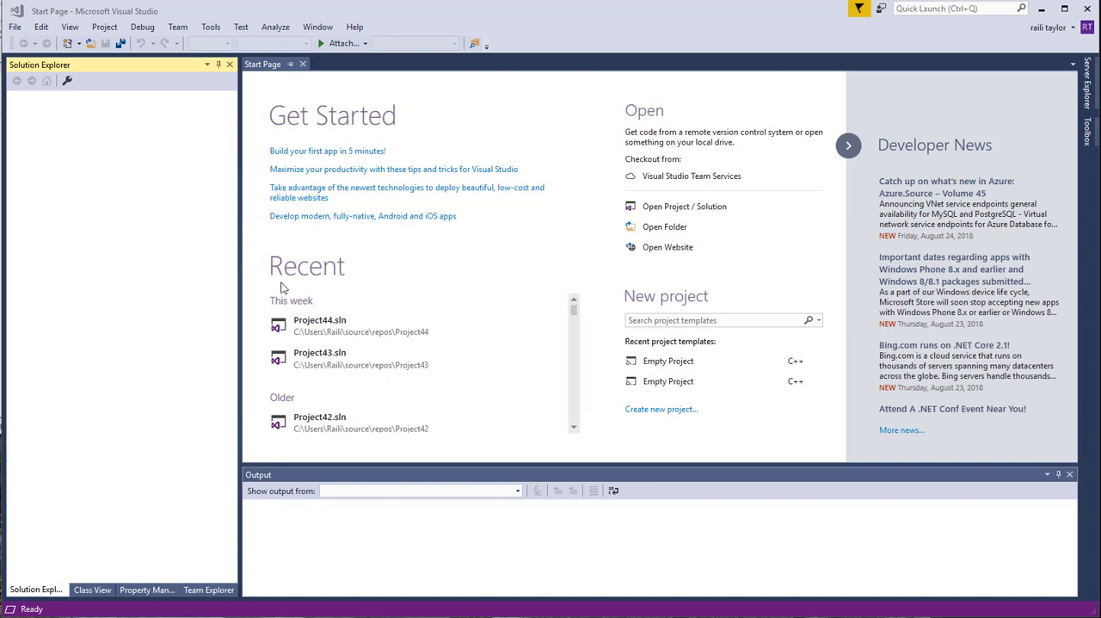
pyautogui.moveTo(188, 246)
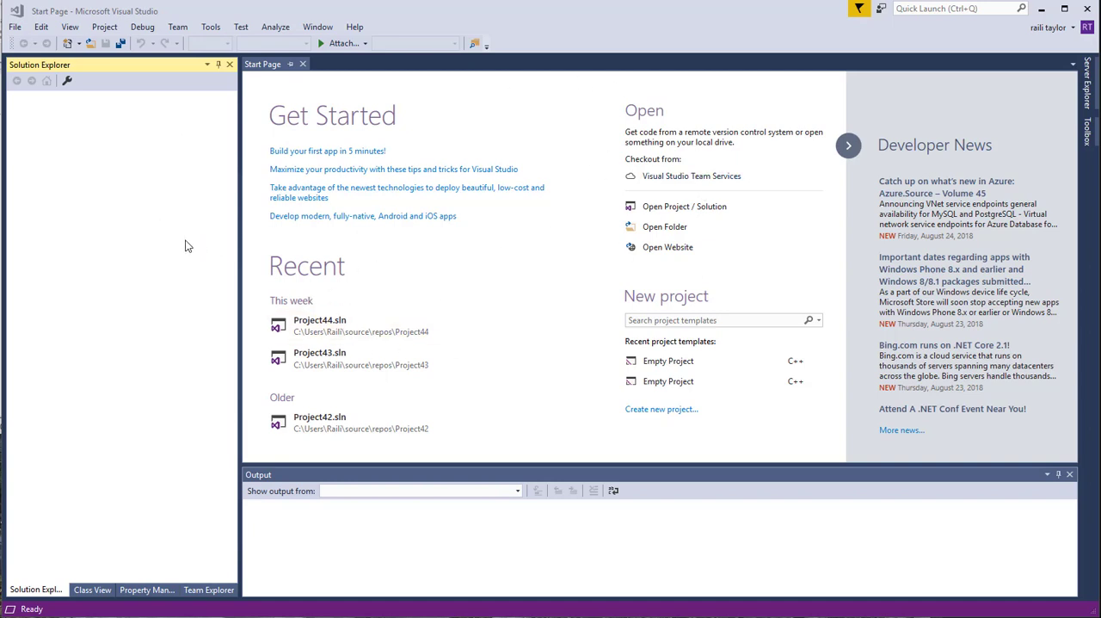
pyautogui.moveTo(110, 150)
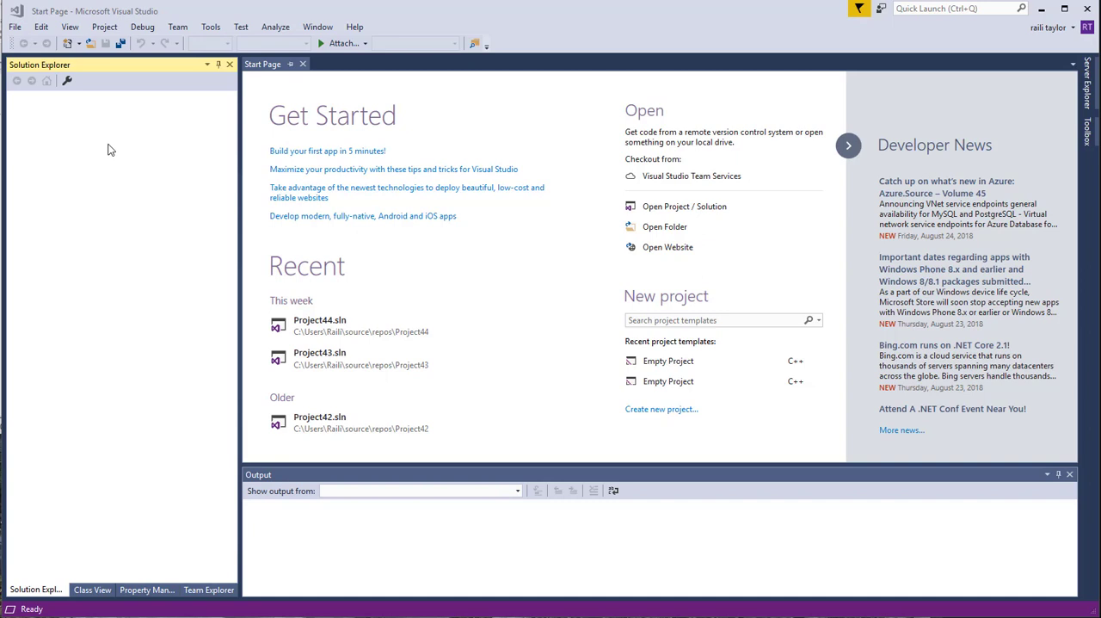
# Step: Start a new project from the File menu to reach the New Project dialog
pyautogui.click(13, 27)
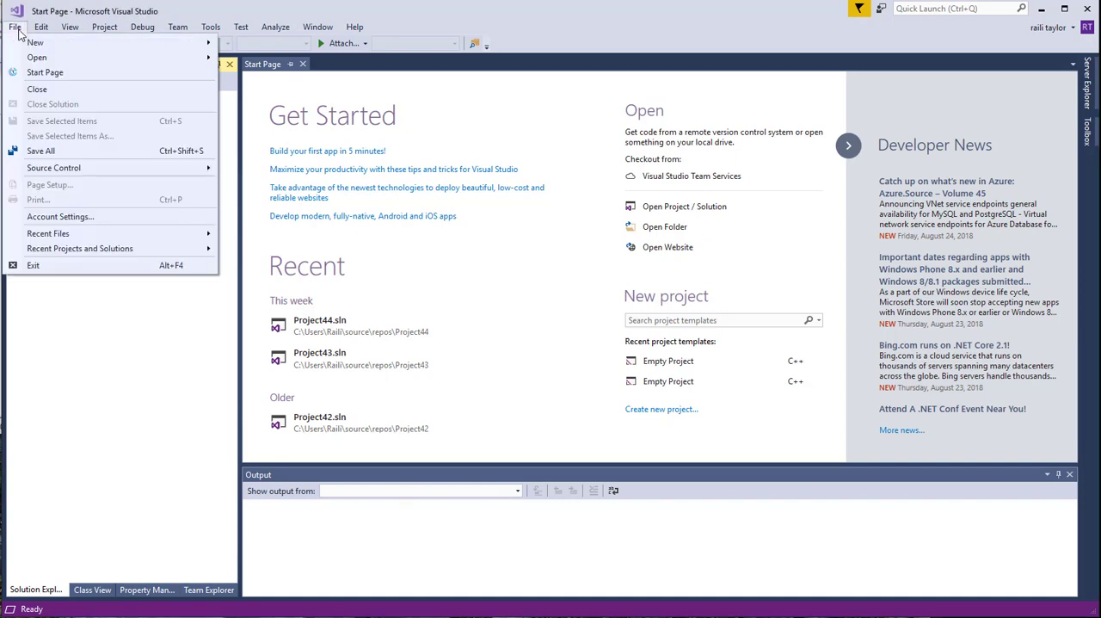
pyautogui.click(38, 57)
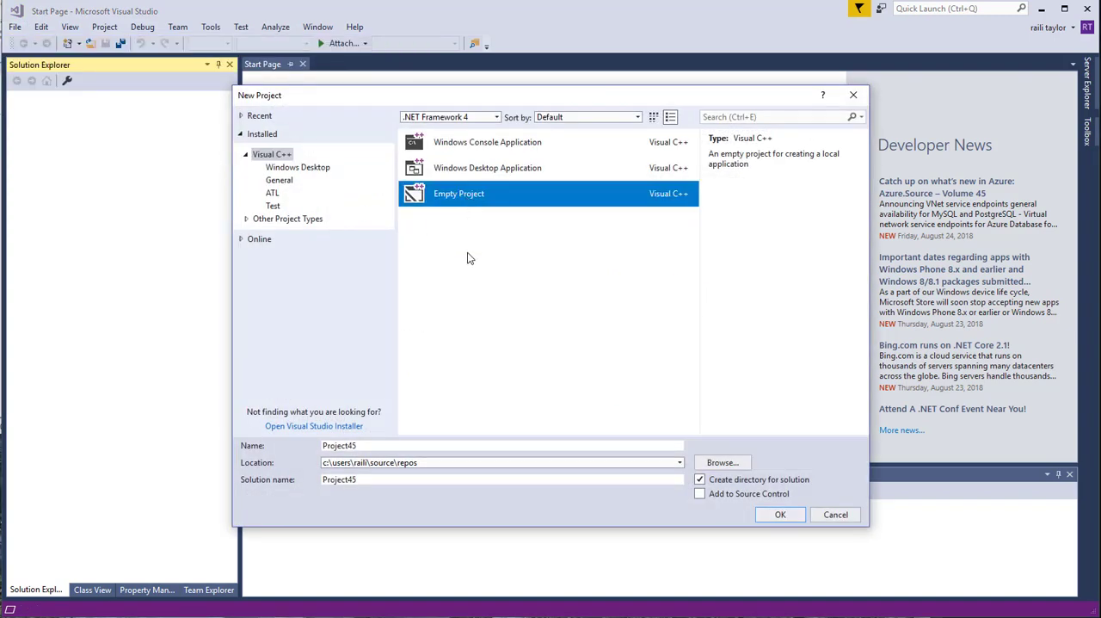
pyautogui.moveTo(487, 167)
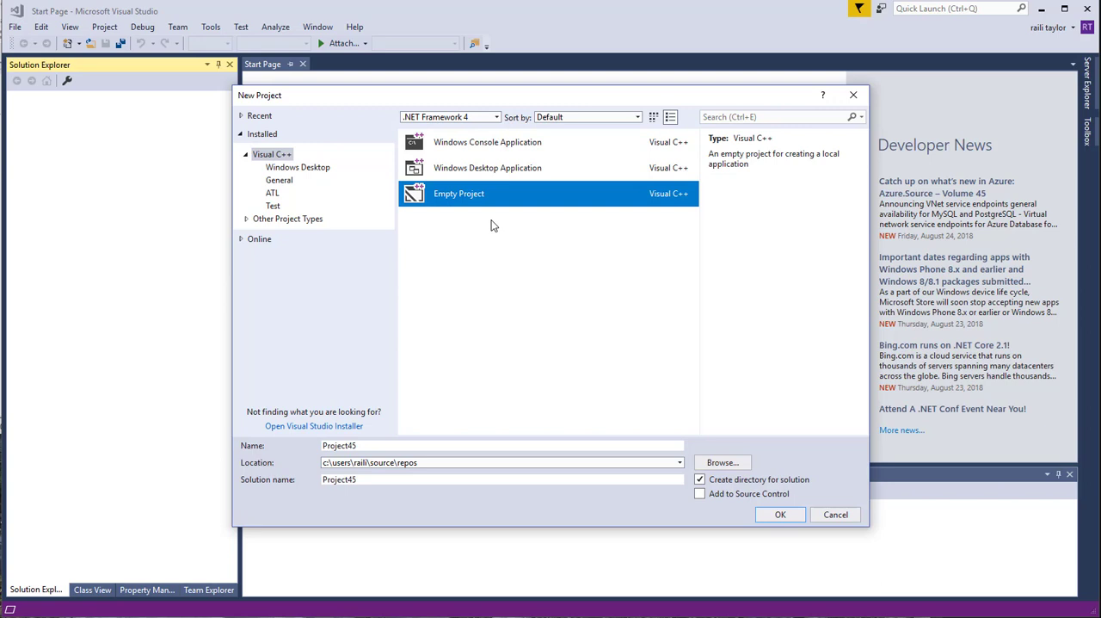
pyautogui.moveTo(501, 198)
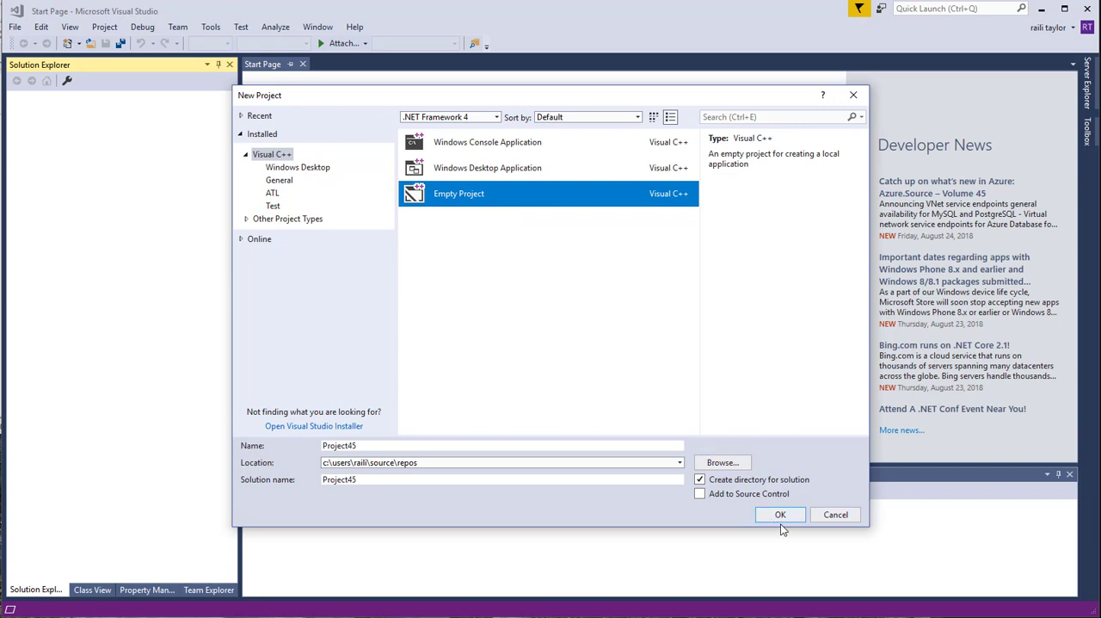
# Step: Confirm creation of Project45 and select its Source Files folder in Solution Explorer
pyautogui.click(779, 514)
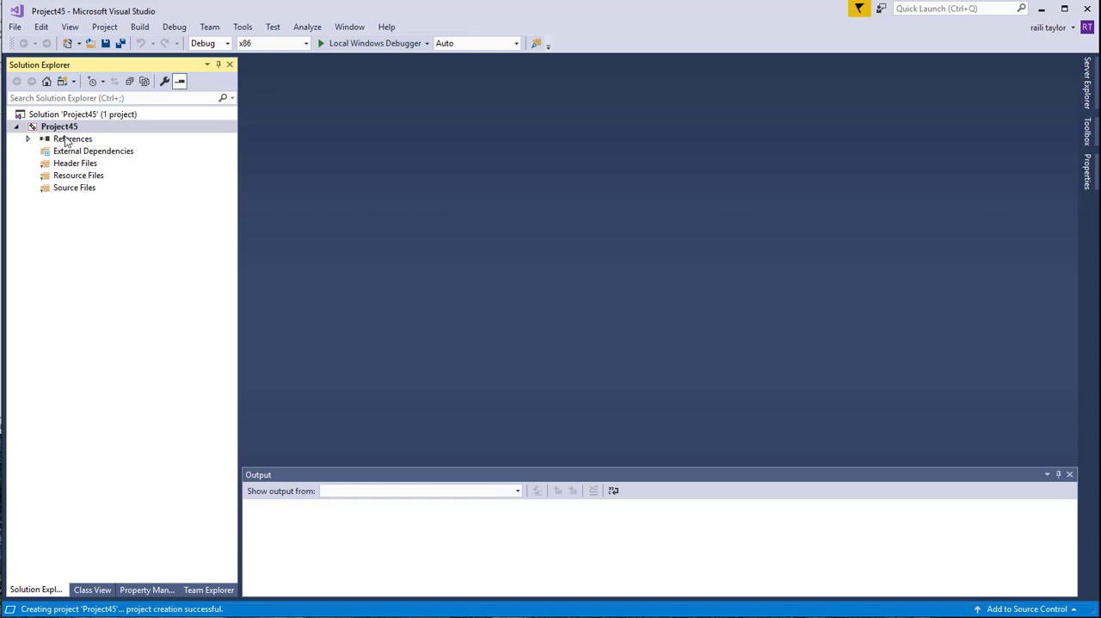
pyautogui.moveTo(69, 144)
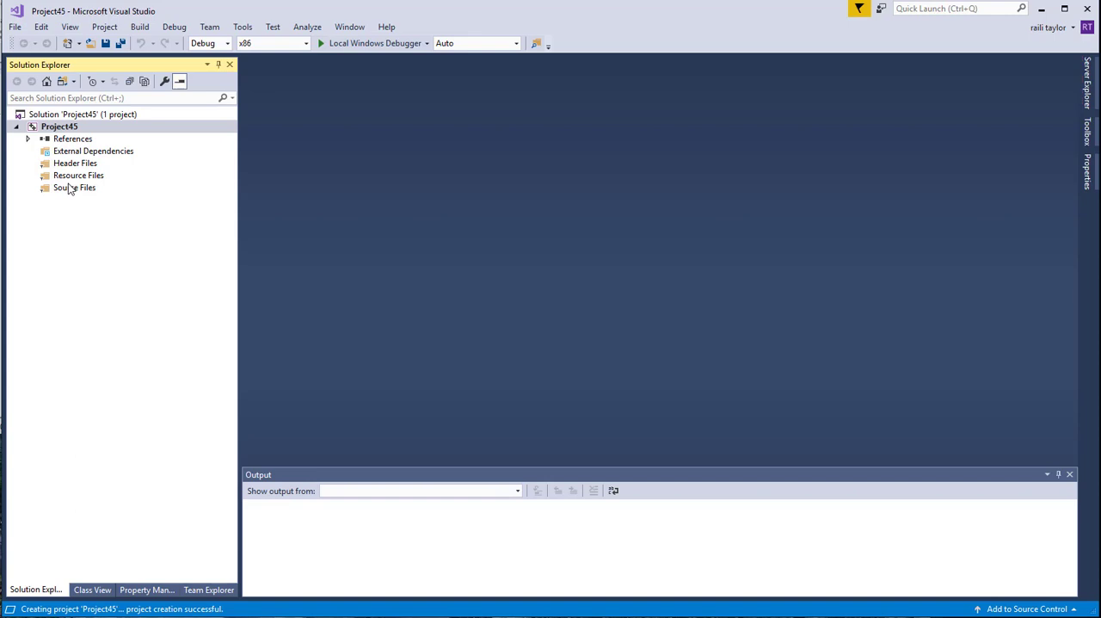
pyautogui.moveTo(67, 191)
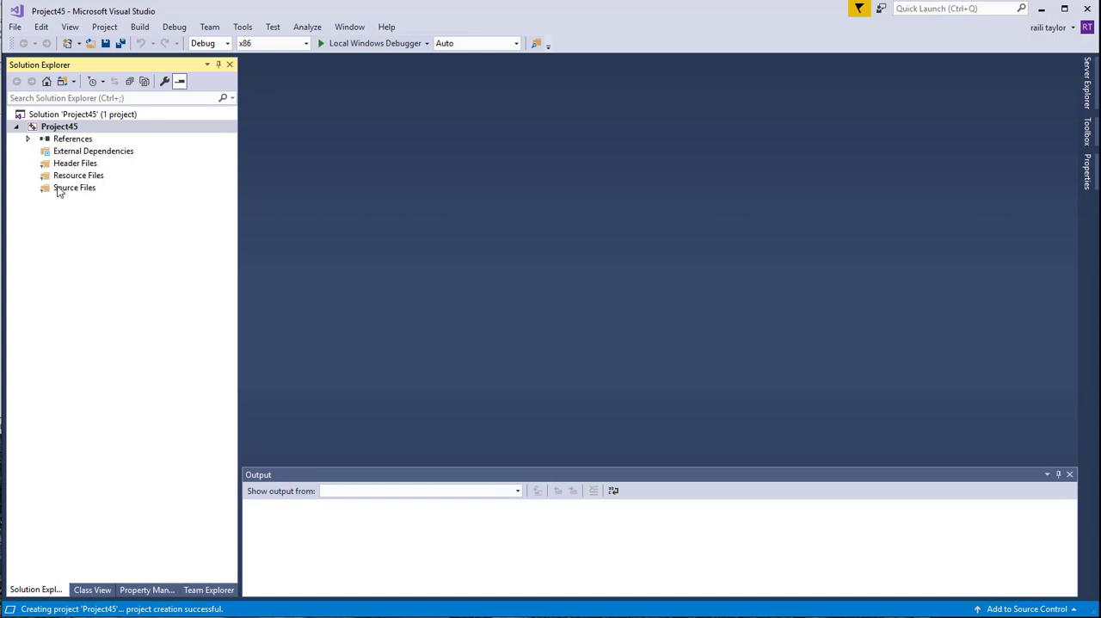
pyautogui.click(76, 188)
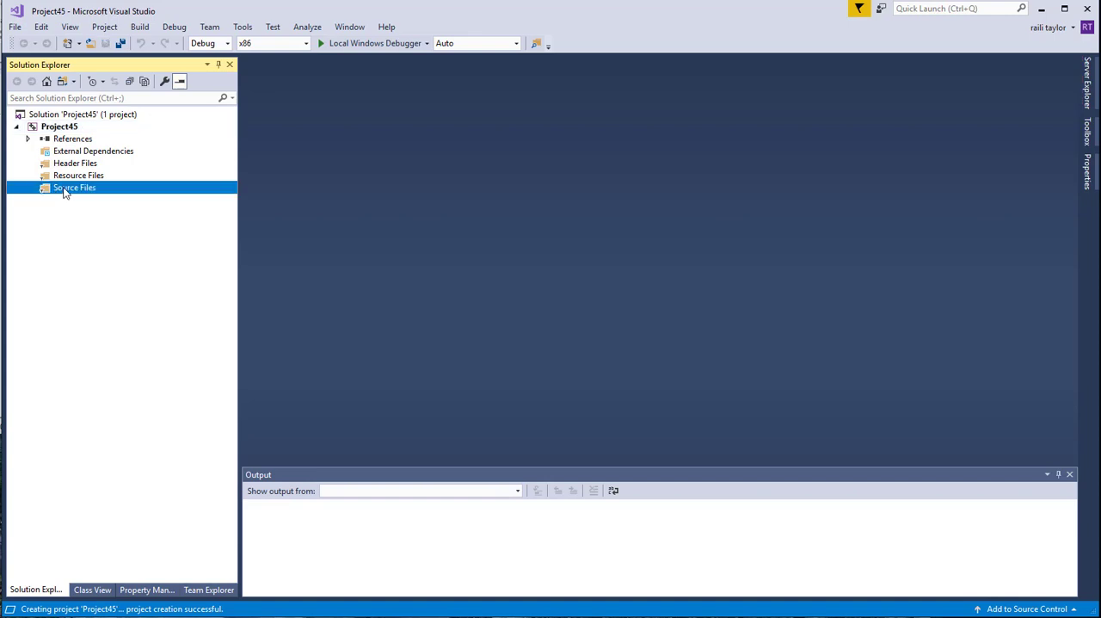
# Step: Add a new item to Source Files, choosing C++ File (.cpp) named Source.cpp
pyautogui.rightClick(74, 187)
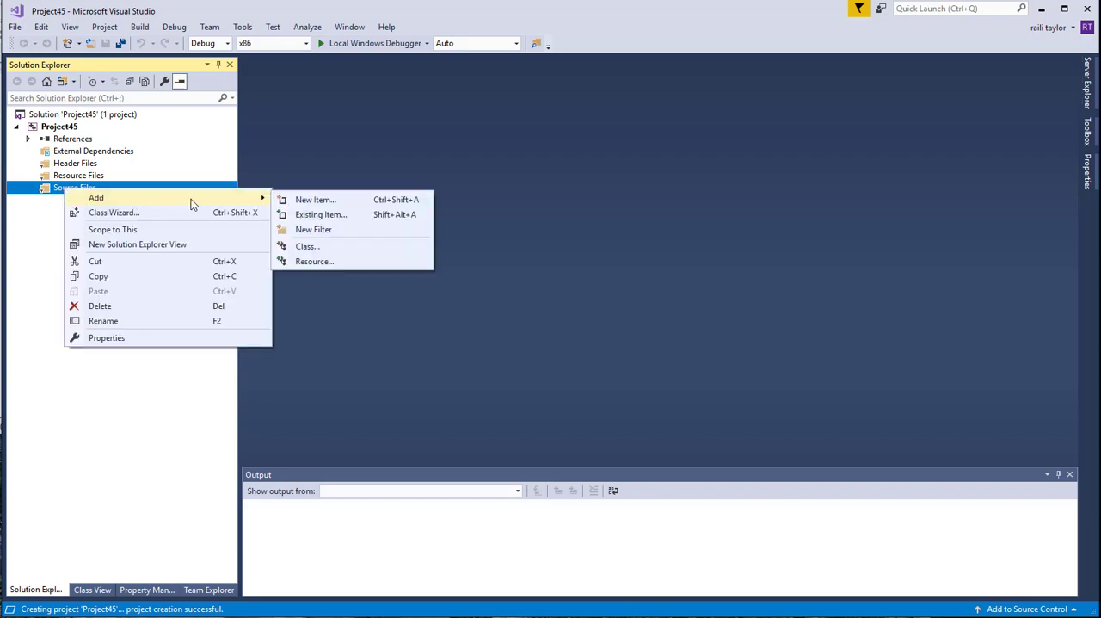
pyautogui.moveTo(316, 200)
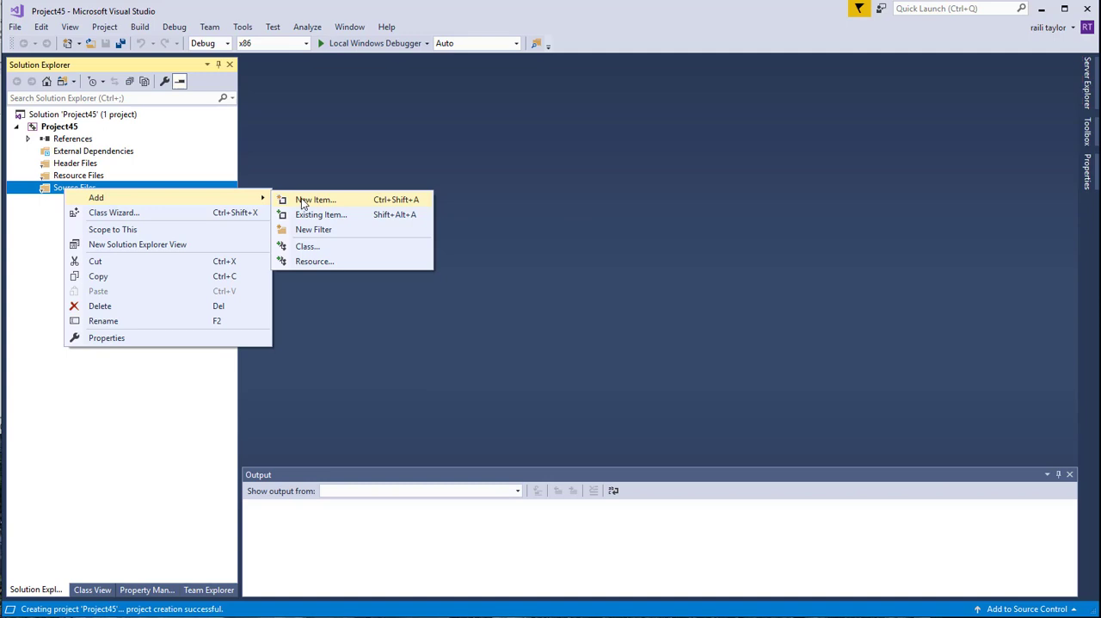
pyautogui.click(315, 199)
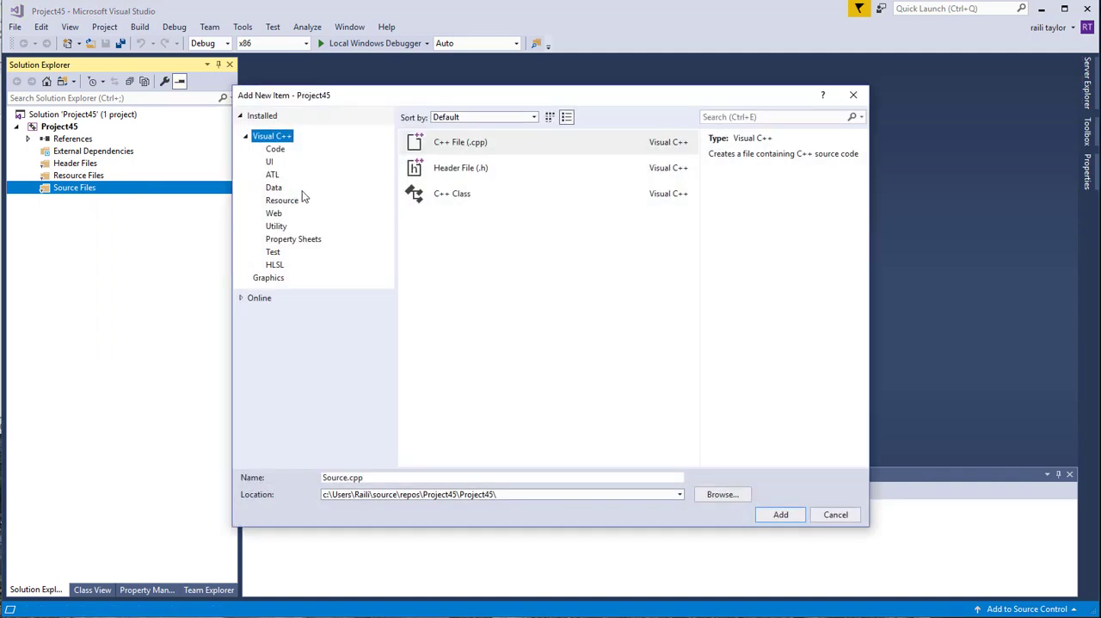
pyautogui.click(461, 141)
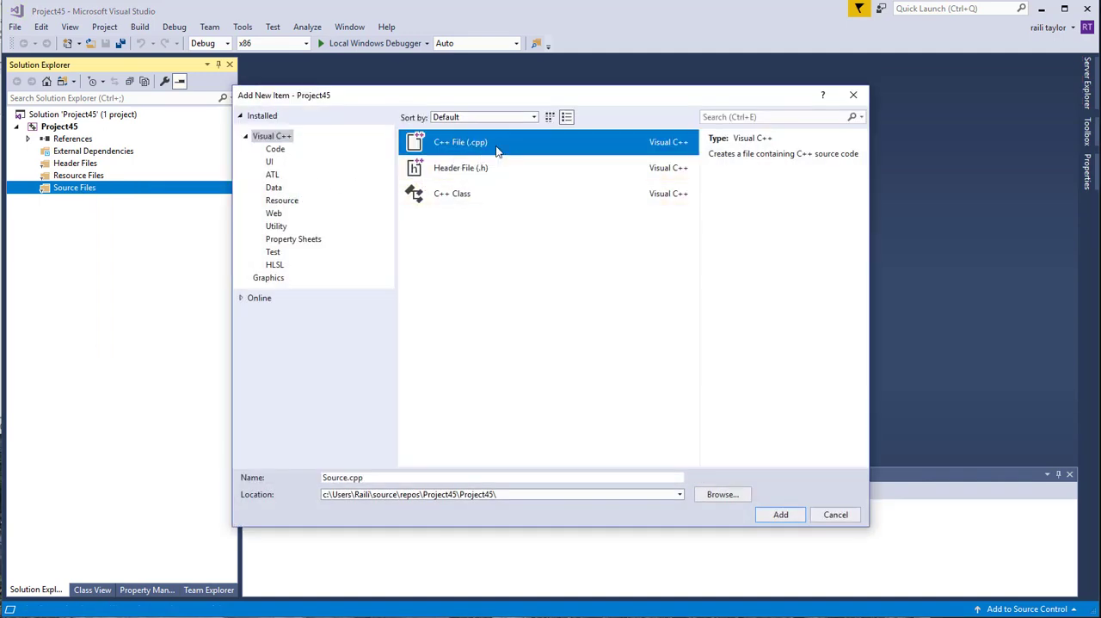
pyautogui.moveTo(512, 153)
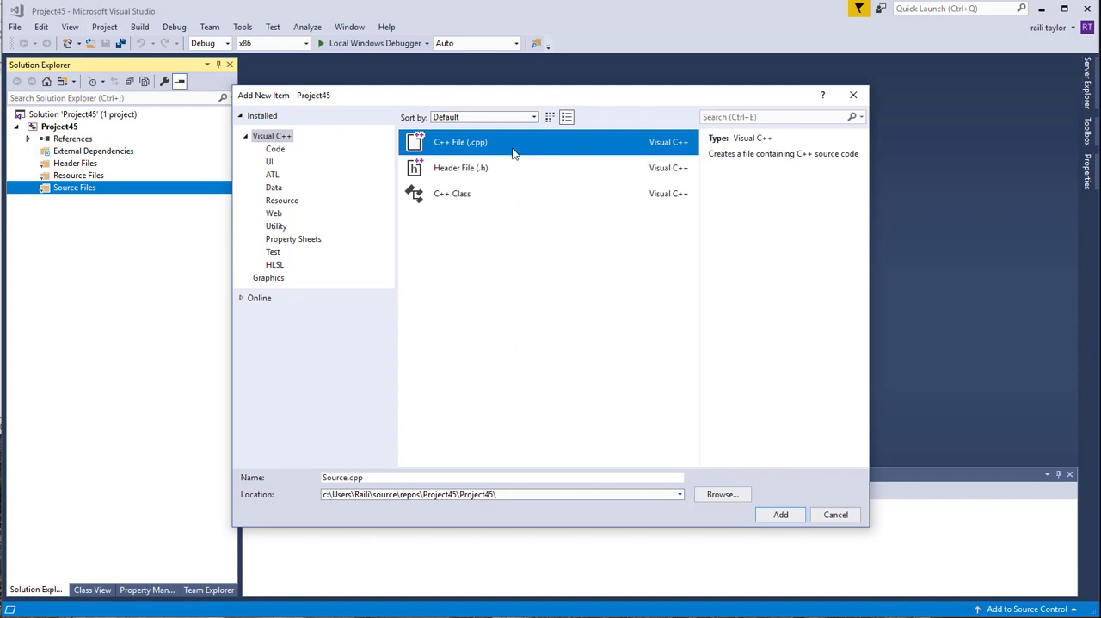
pyautogui.moveTo(475, 153)
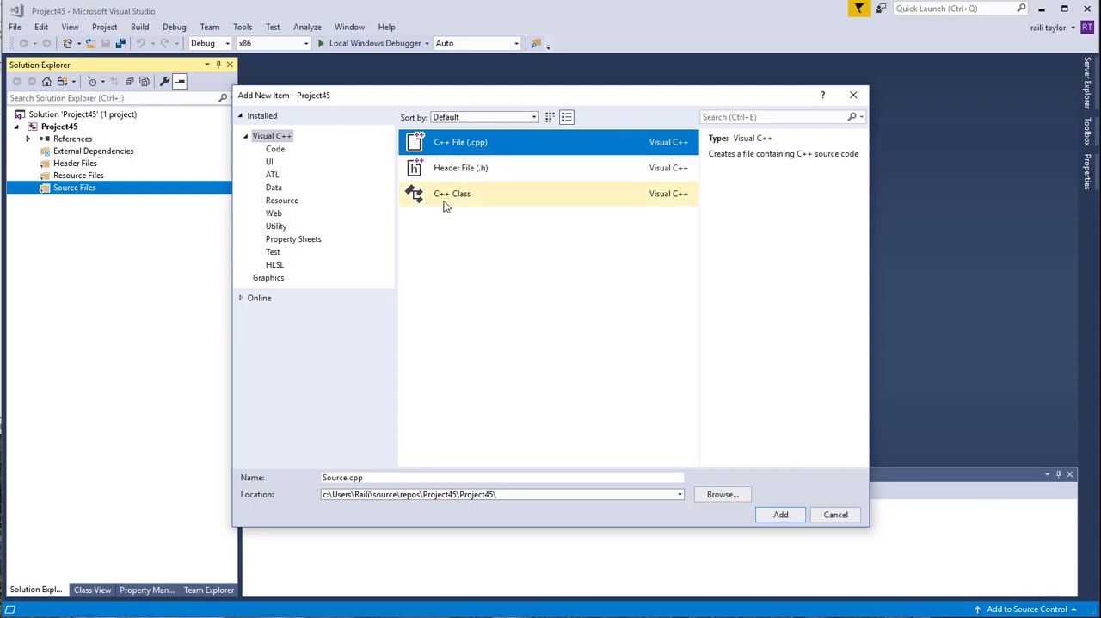
pyautogui.moveTo(496, 289)
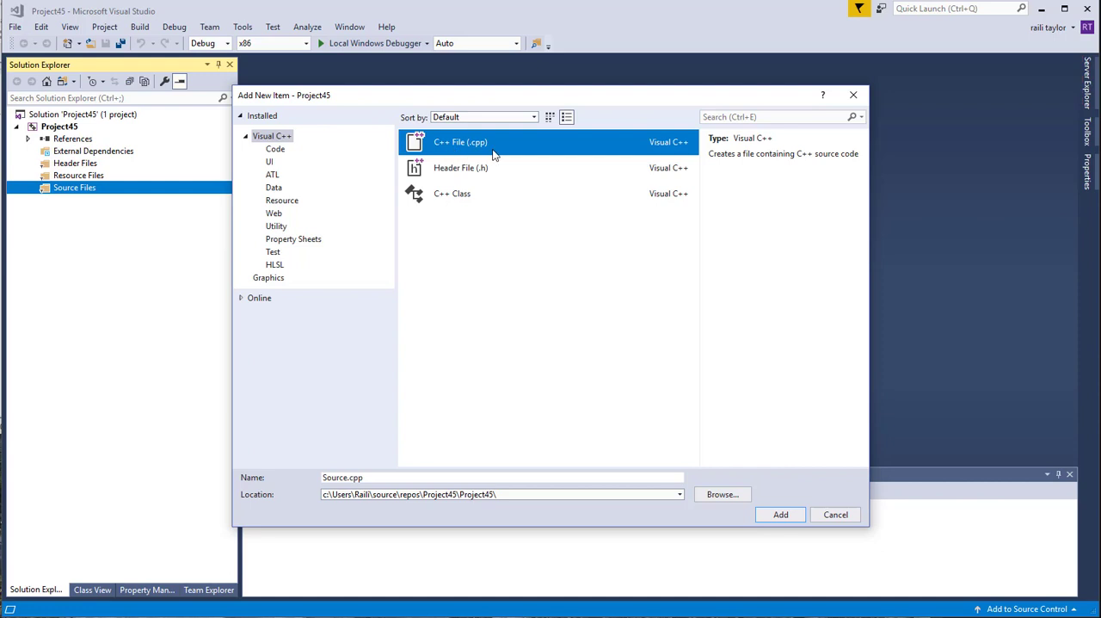
pyautogui.moveTo(478, 157)
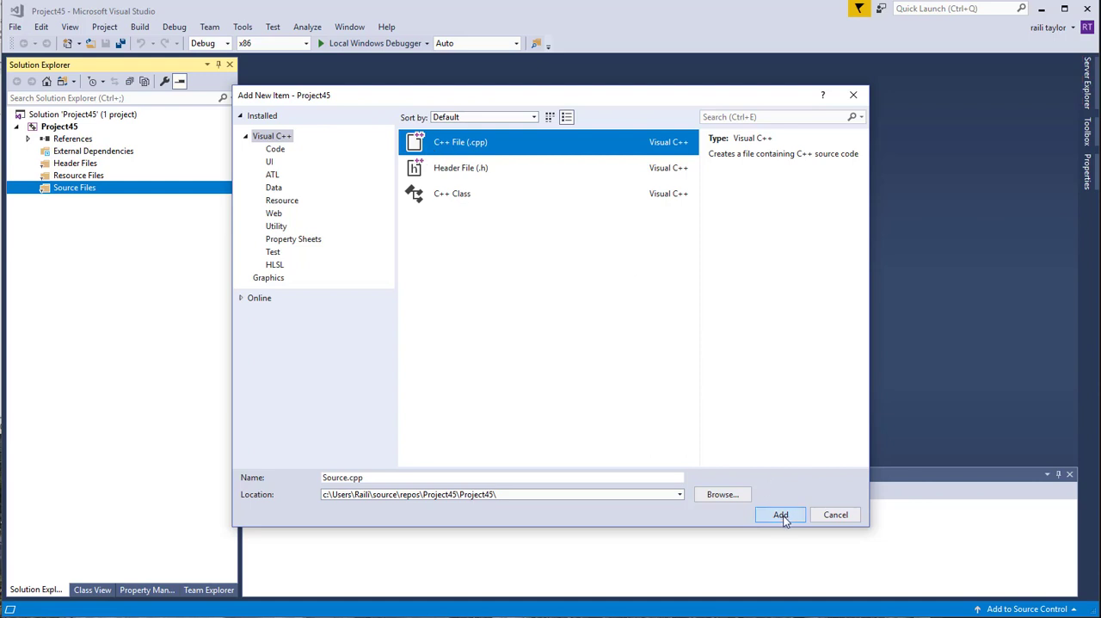
# Step: Add Source.cpp to Project45 so it opens empty in the editor
pyautogui.click(779, 515)
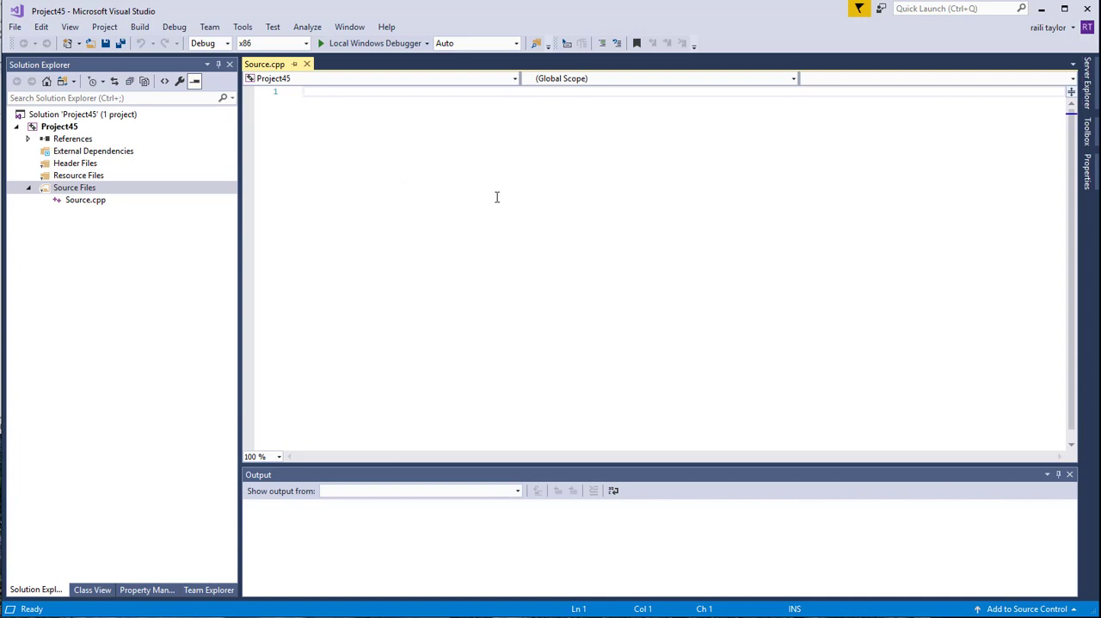
pyautogui.moveTo(492, 306)
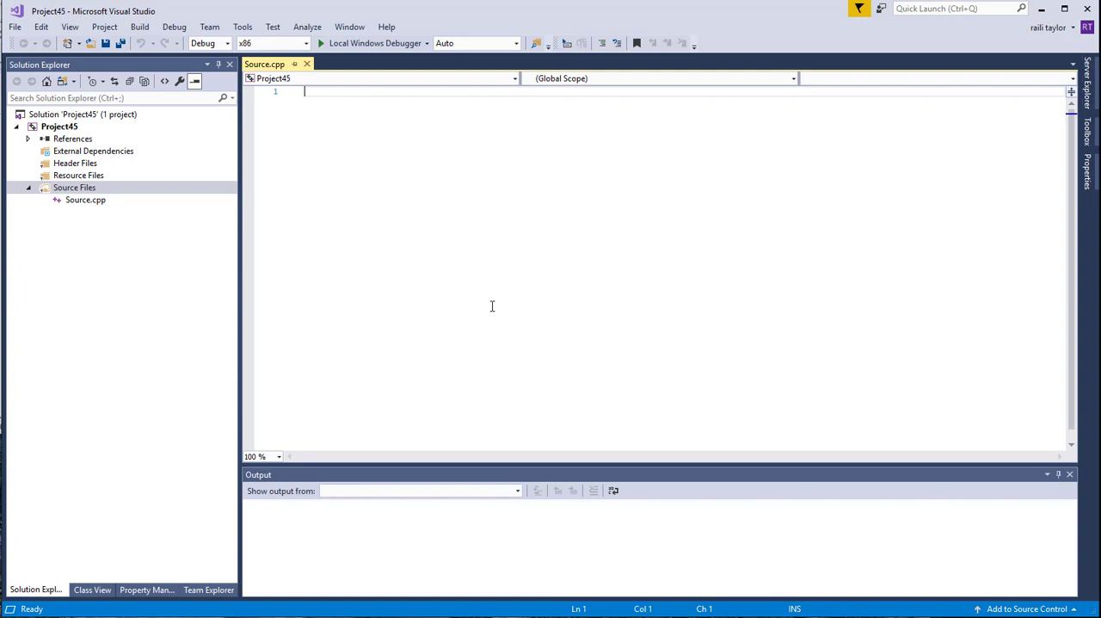
pyautogui.moveTo(406, 556)
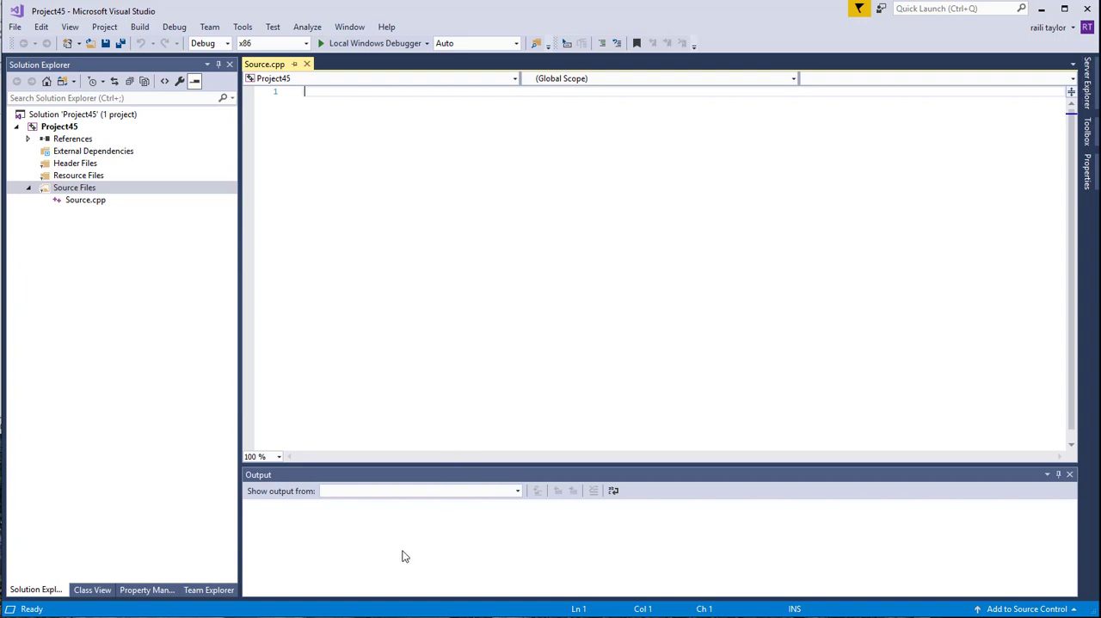
pyautogui.moveTo(373, 547)
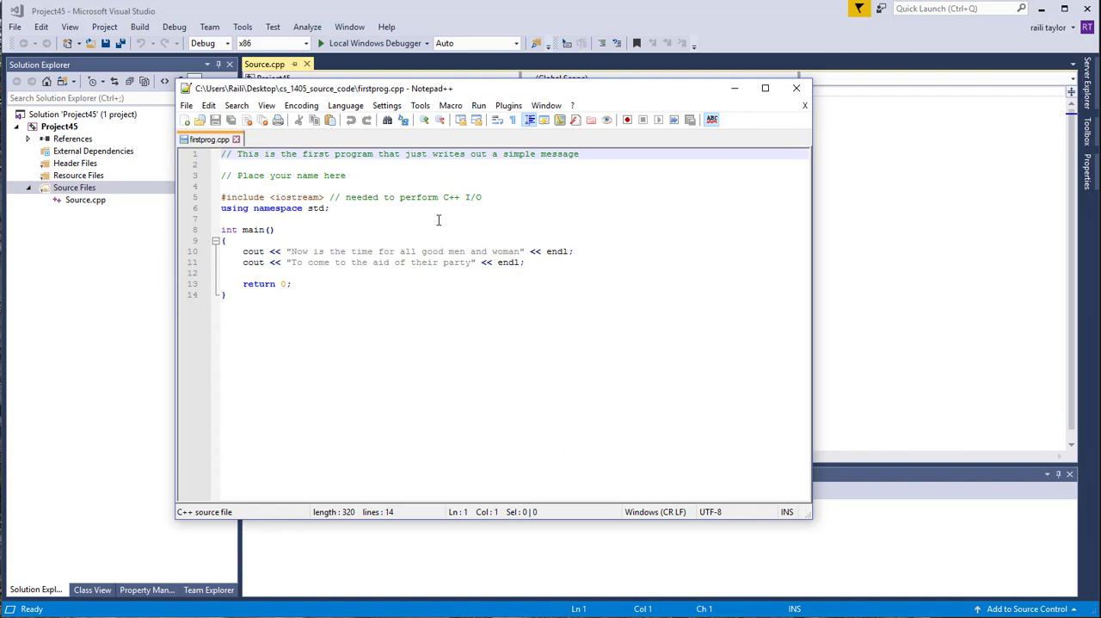
pyautogui.moveTo(392, 181)
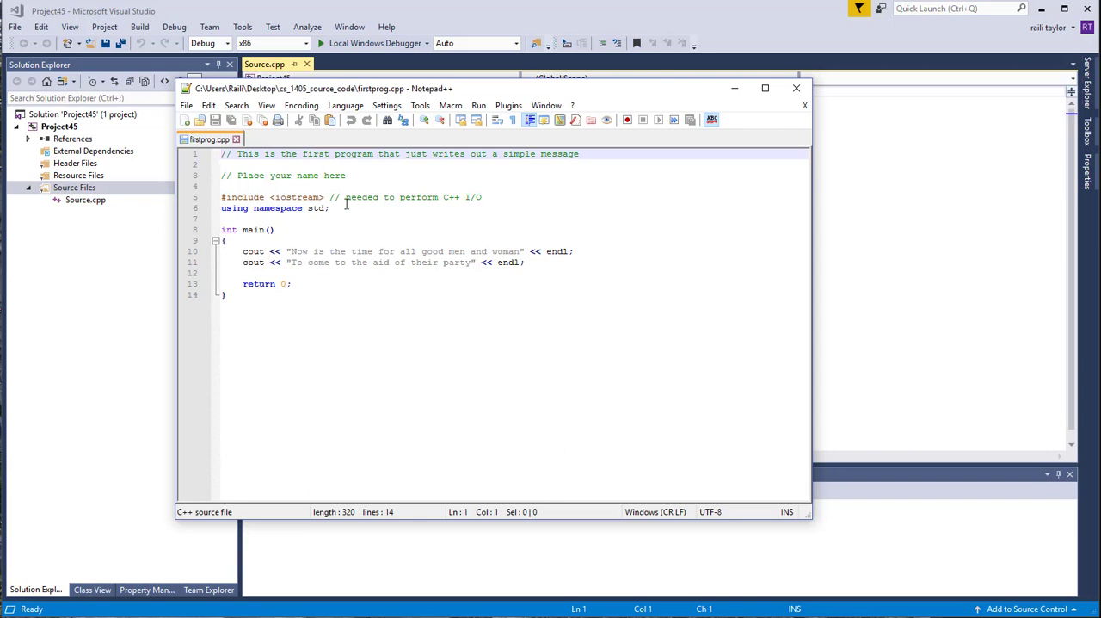
pyautogui.moveTo(340, 220)
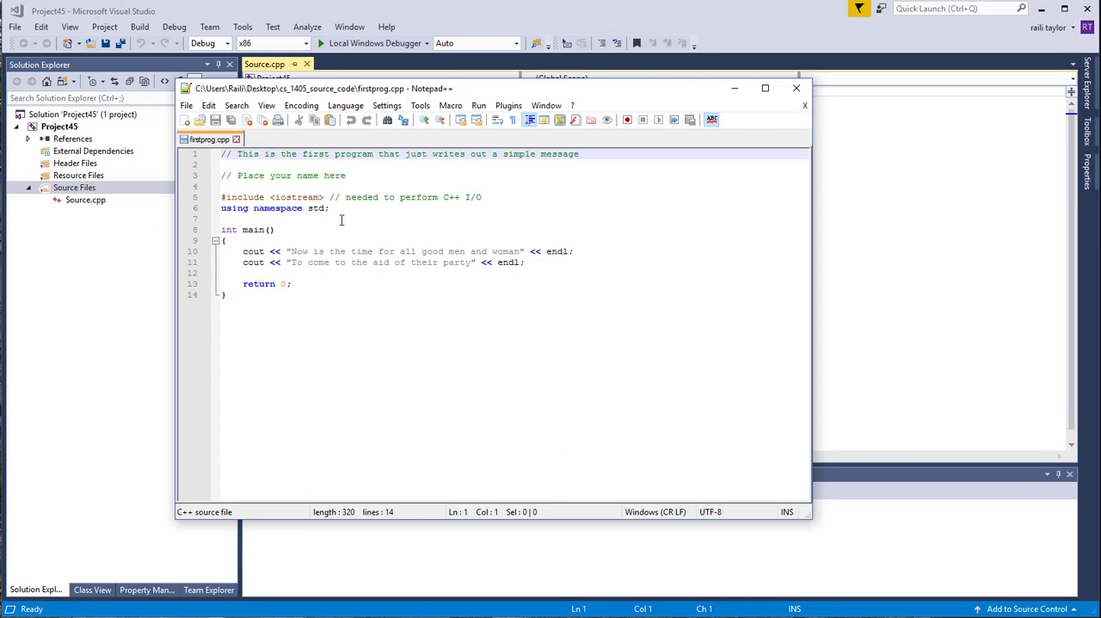
pyautogui.moveTo(320, 180)
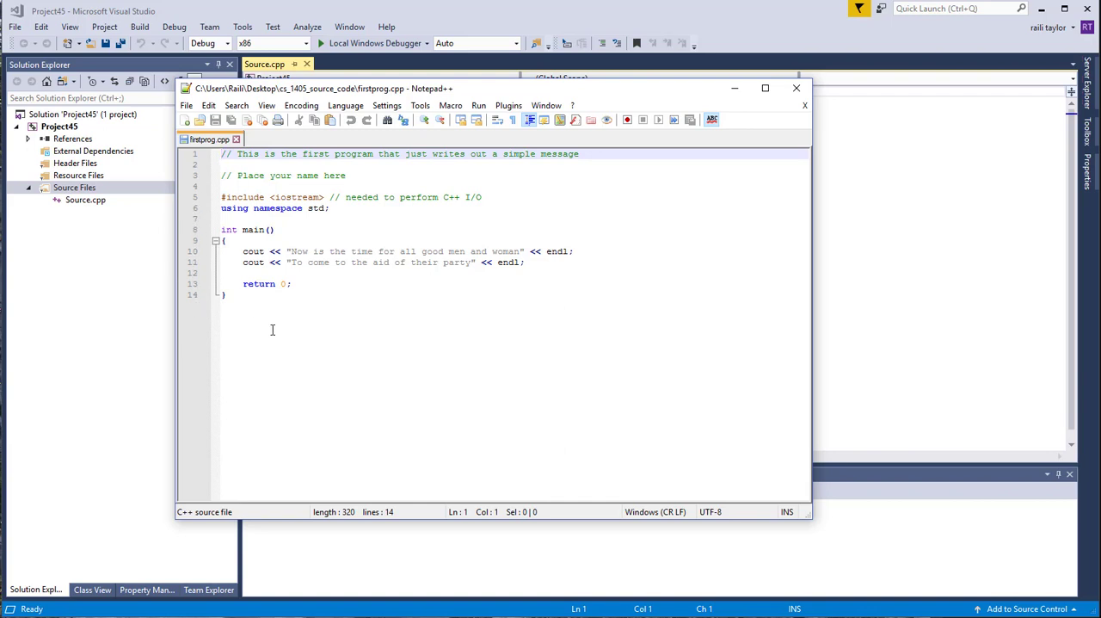
pyautogui.moveTo(301, 301)
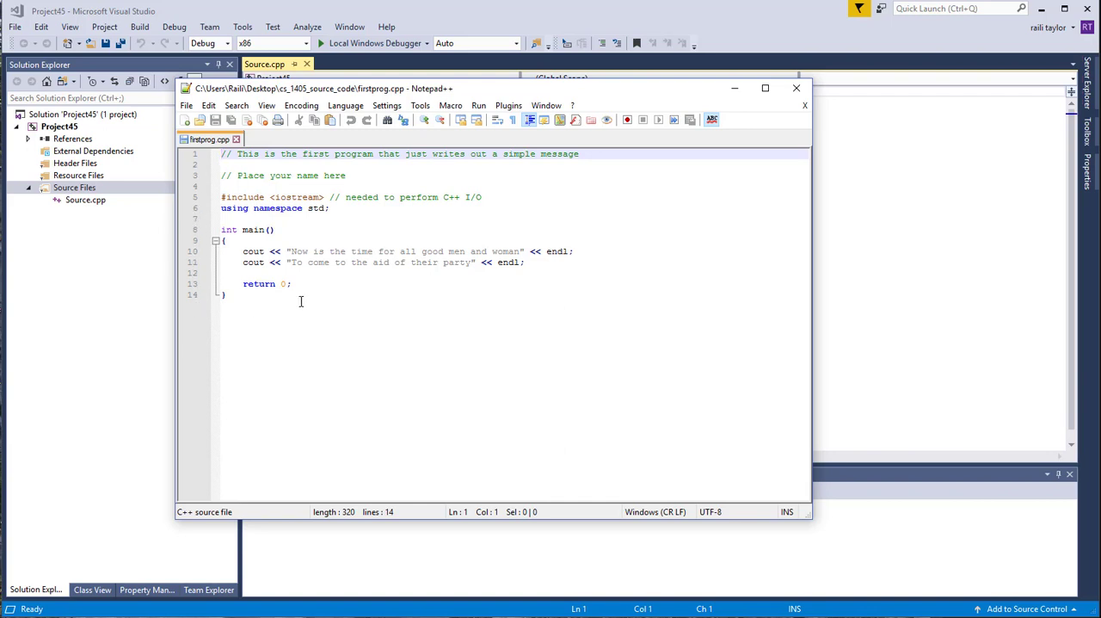
pyautogui.moveTo(375, 248)
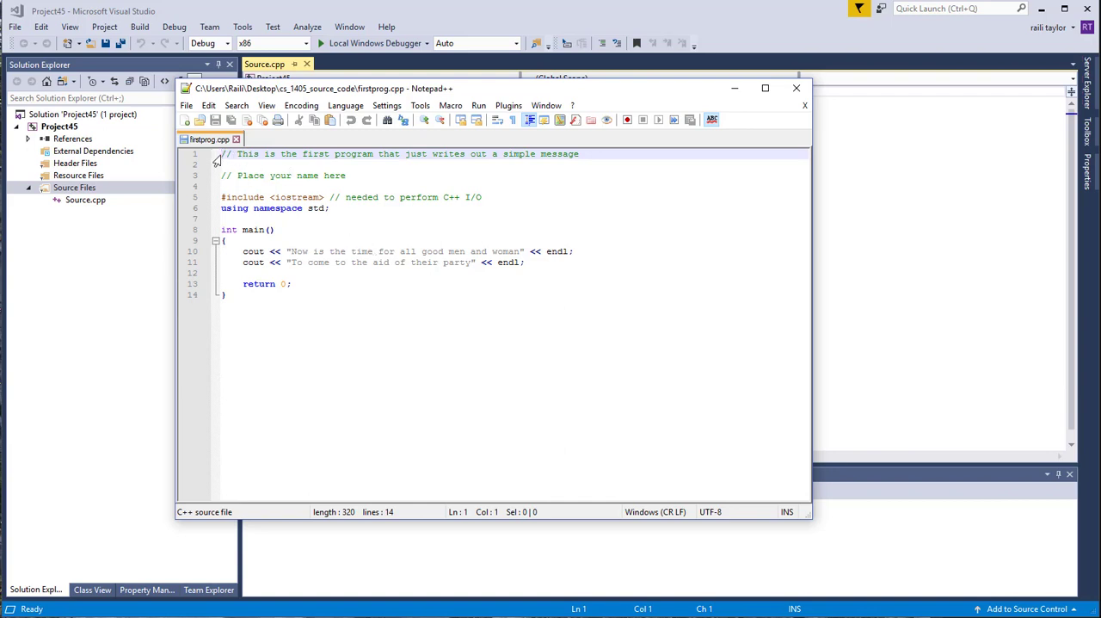
# Step: Select the whole firstprog.cpp program in Notepad++ for copying
pyautogui.press('ctrl+a')
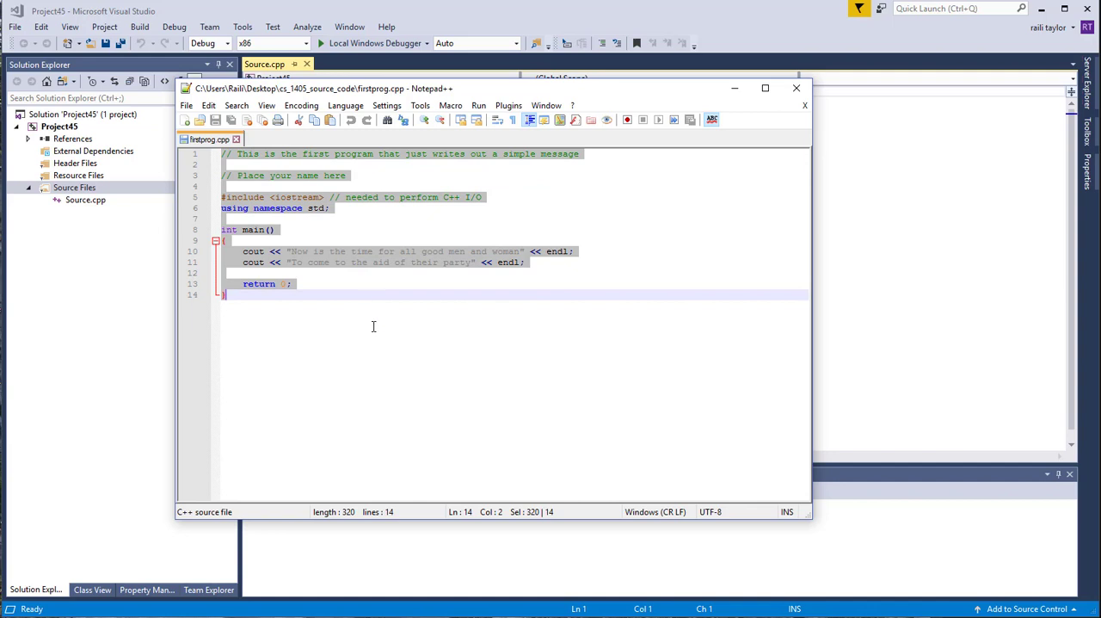
pyautogui.moveTo(722, 134)
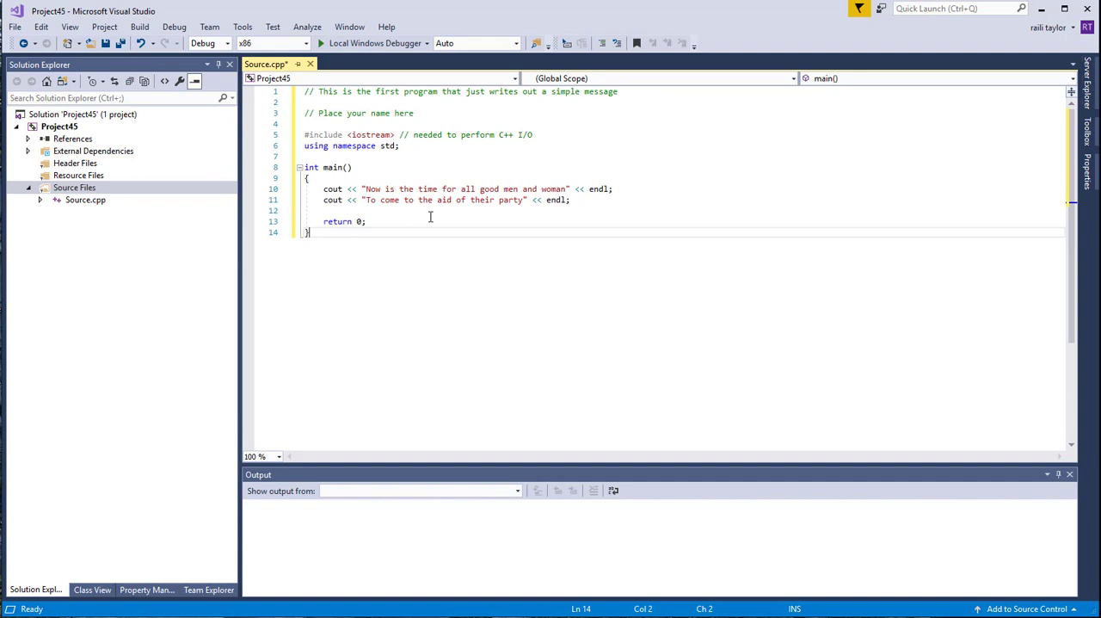
pyautogui.moveTo(389, 189)
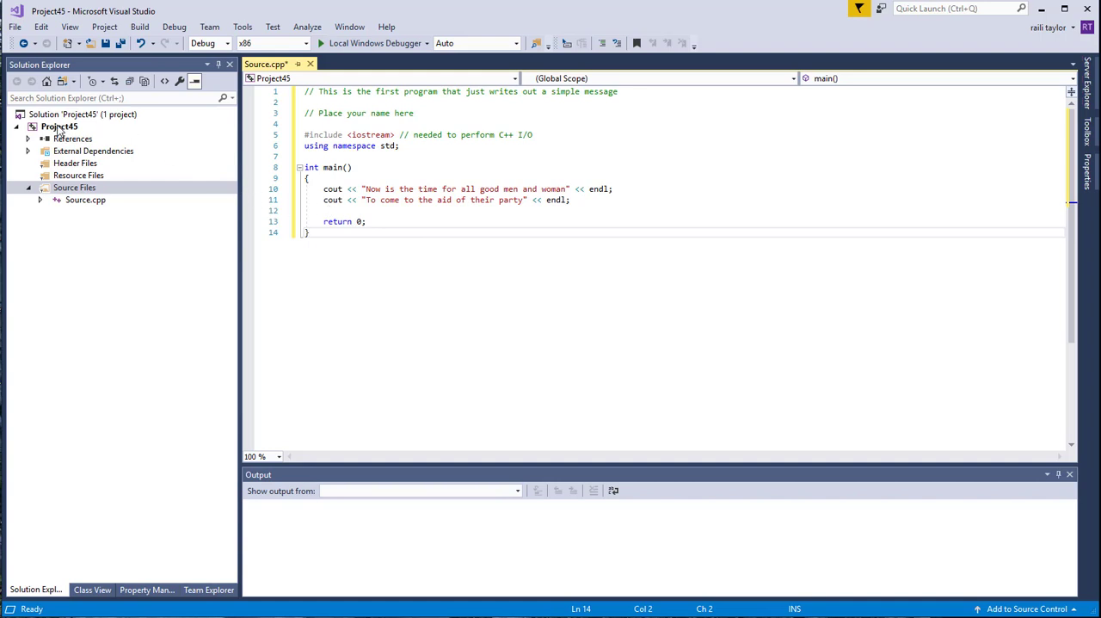
# Step: Open Project45's Property Pages from its Solution Explorer context menu
pyautogui.rightClick(58, 127)
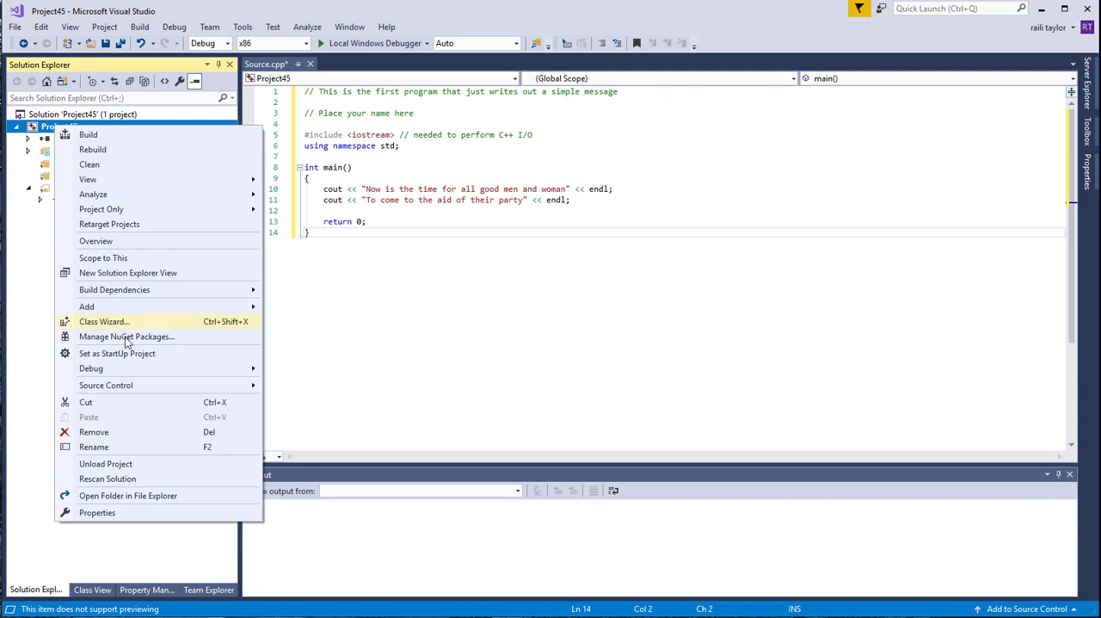
pyautogui.moveTo(86, 400)
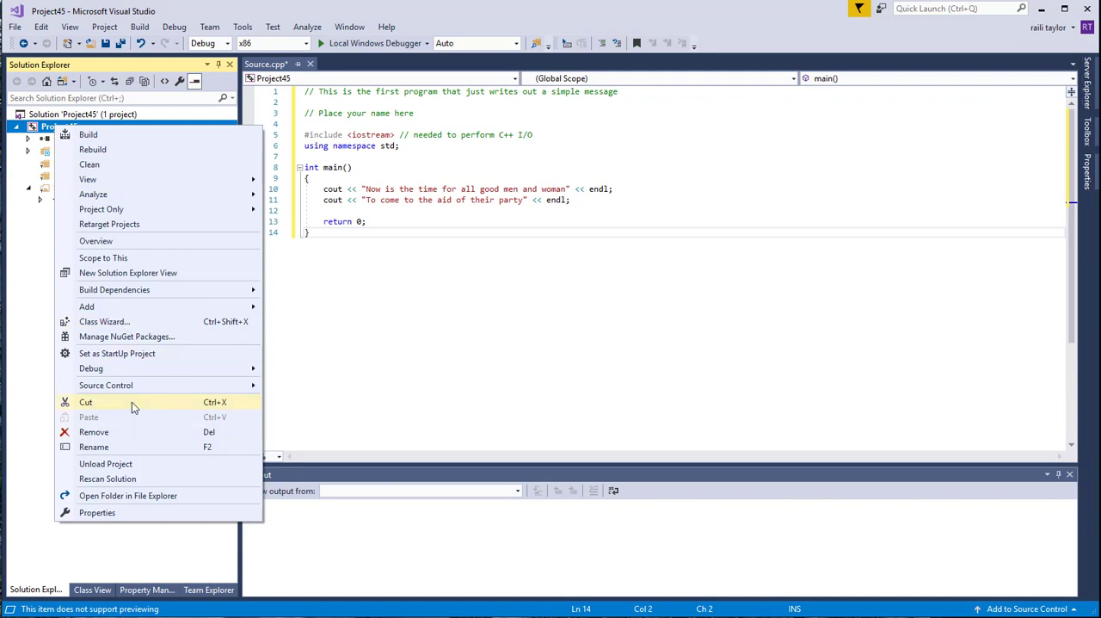
pyautogui.moveTo(117, 512)
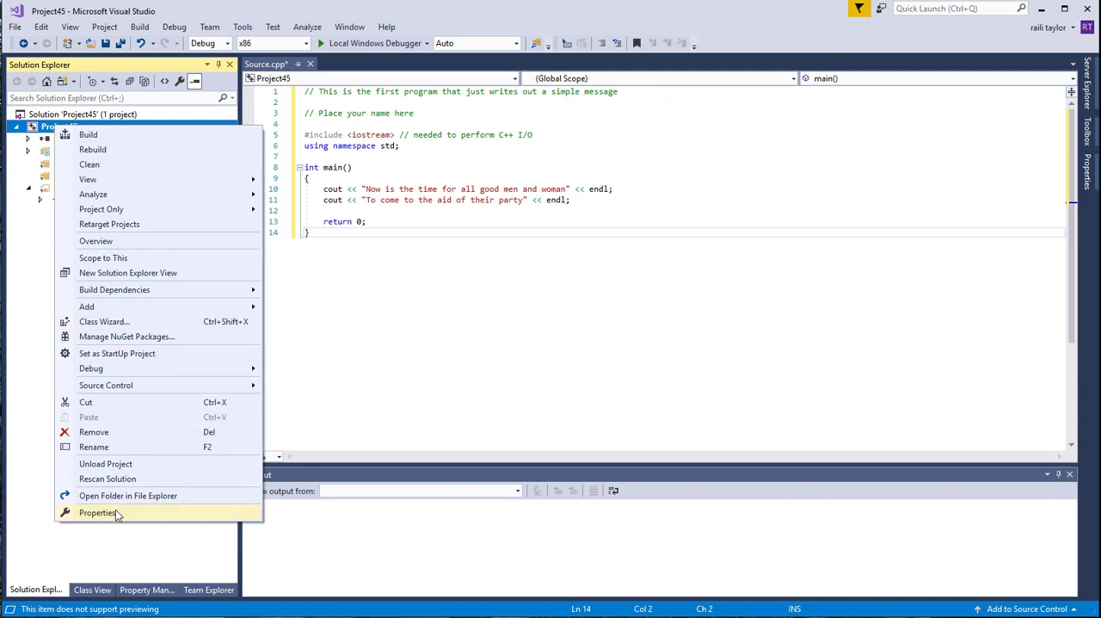
pyautogui.click(97, 512)
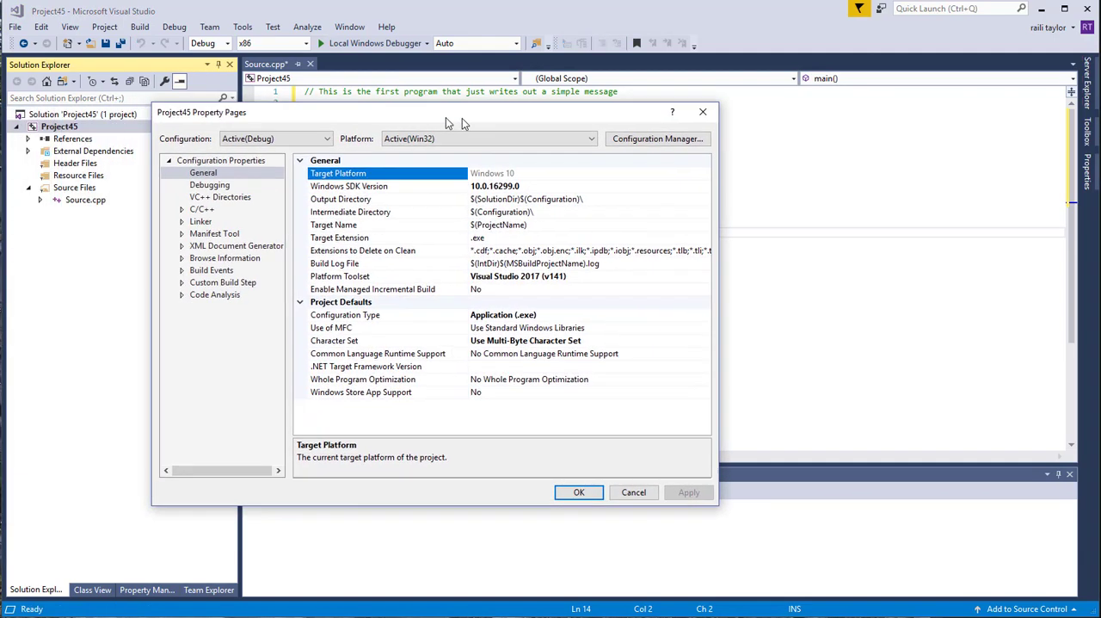
# Step: Under Linker > System, set SubSystem to Console (/SUBSYSTEM:CONSOLE)
pyautogui.click(183, 220)
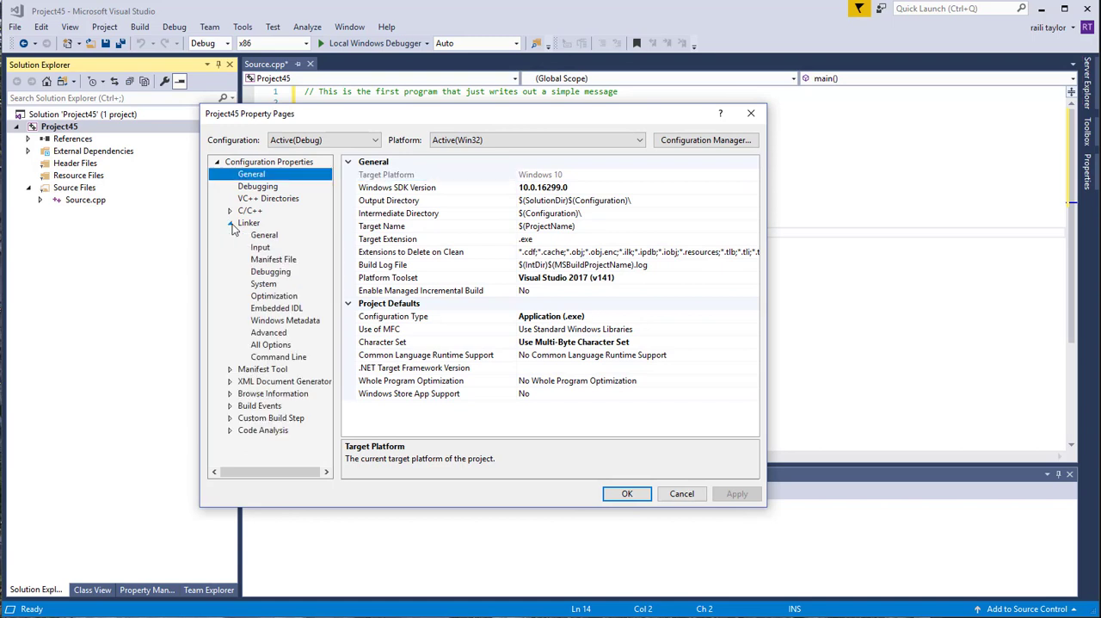
pyautogui.click(263, 284)
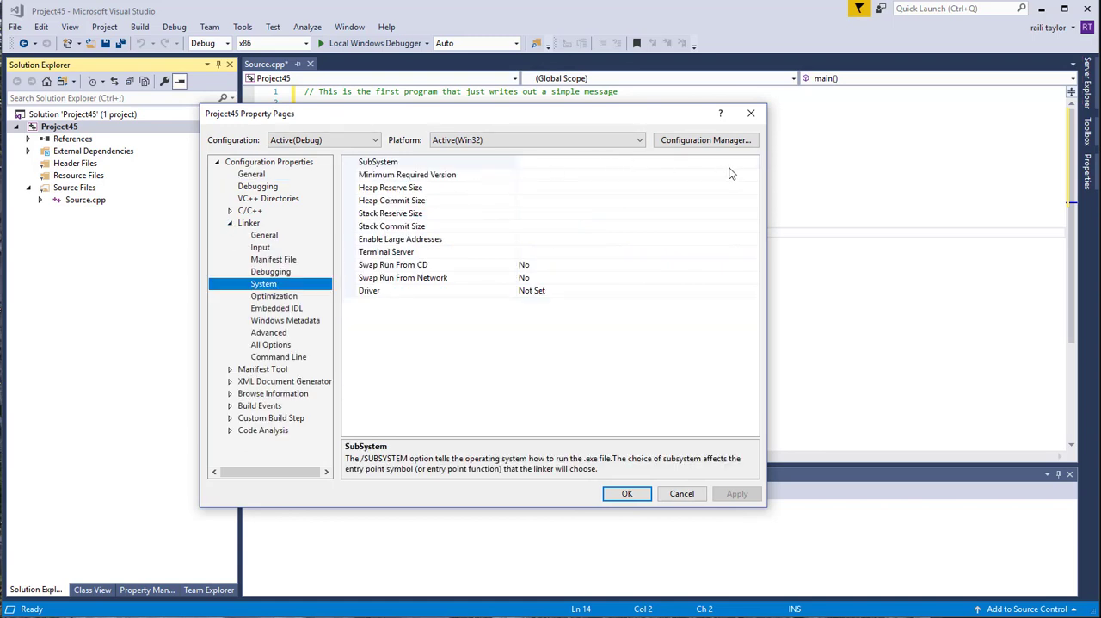
pyautogui.click(752, 162)
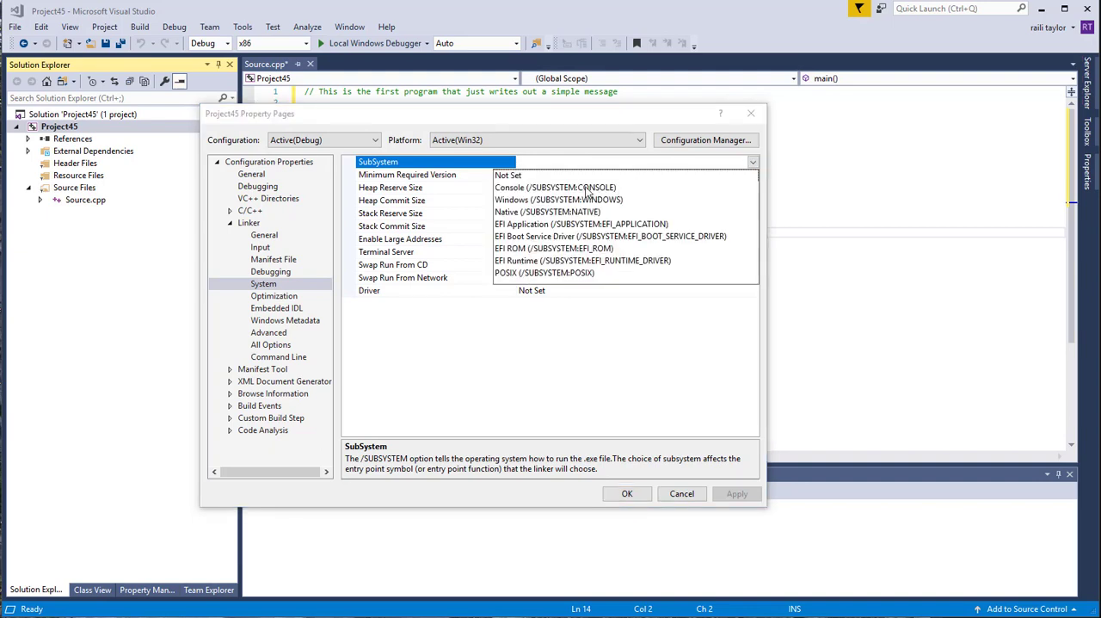
pyautogui.click(554, 186)
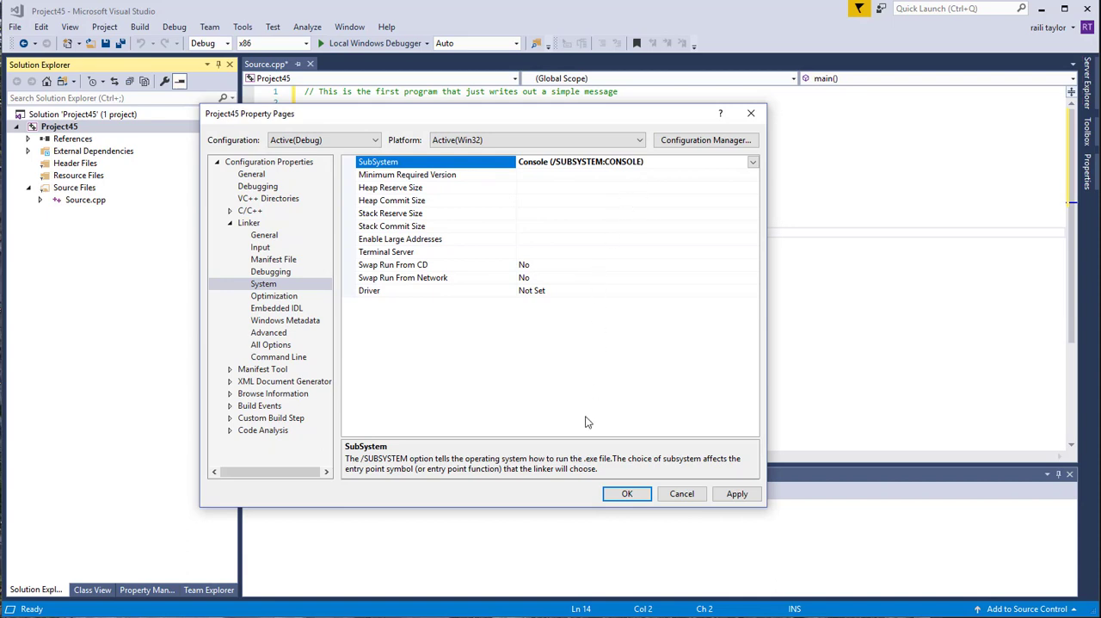
pyautogui.moveTo(681, 492)
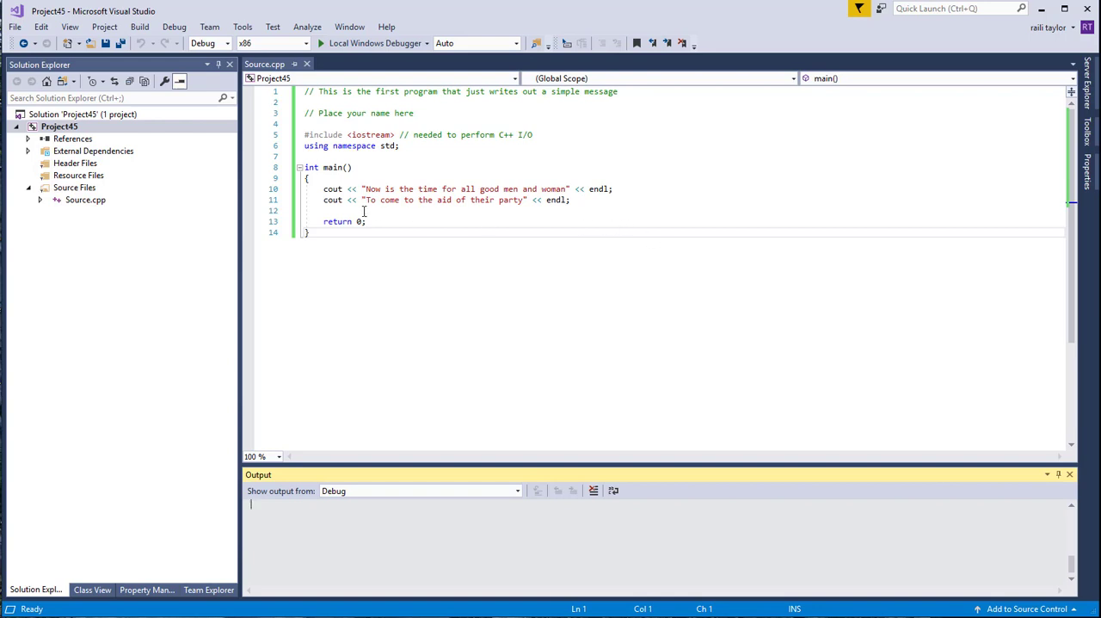
# Step: Insert a breakpoint on line 12 of Source.cpp, just before the return statement
pyautogui.click(343, 209)
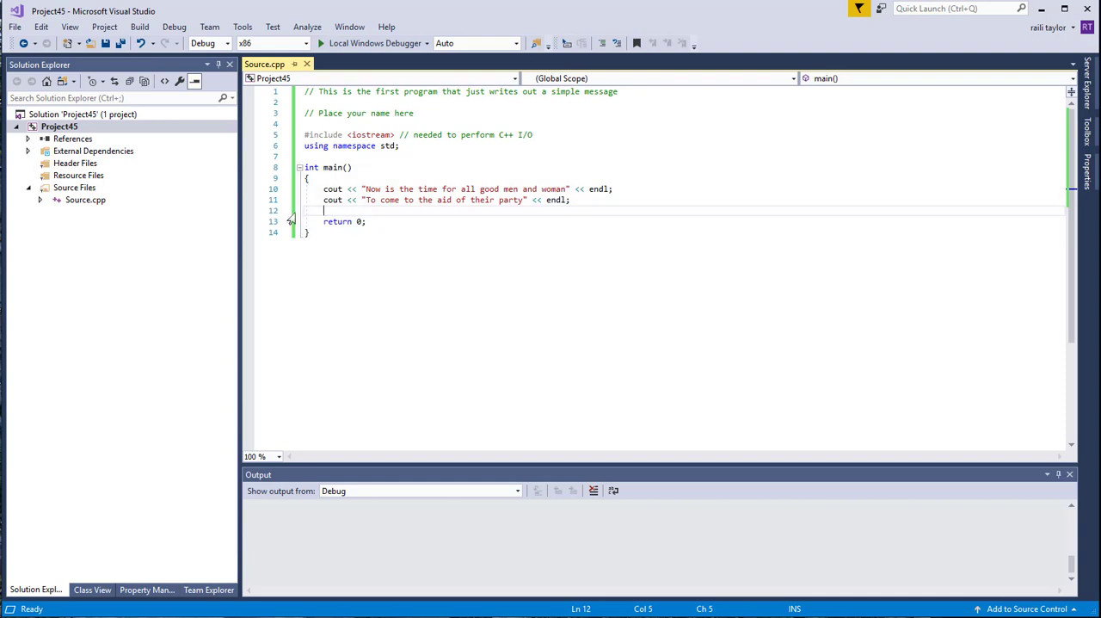
pyautogui.rightClick(317, 210)
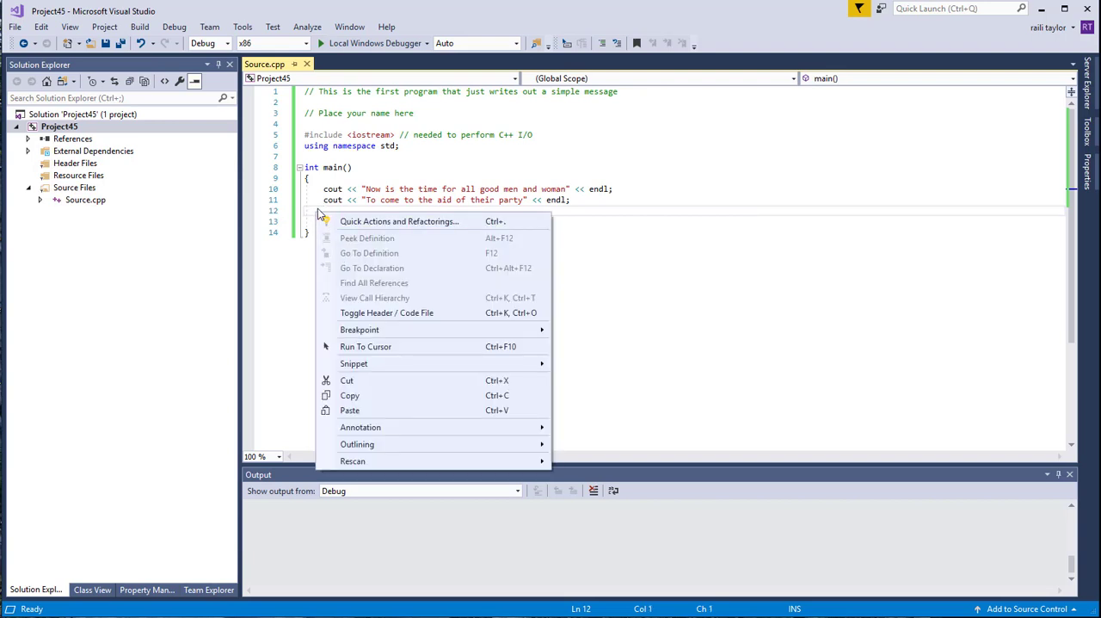
pyautogui.moveTo(357, 330)
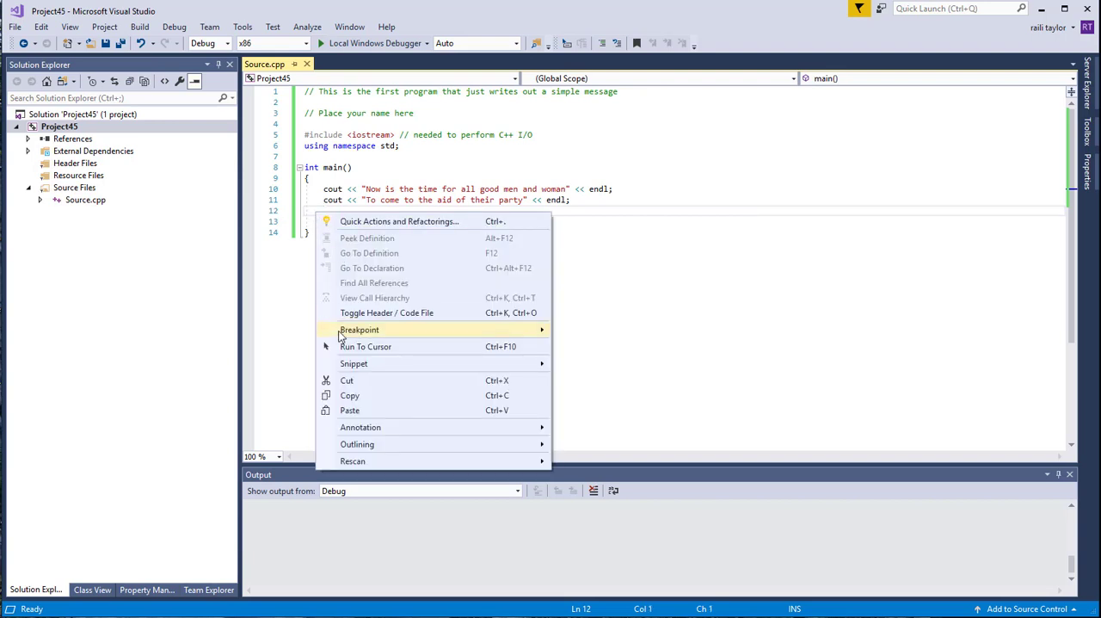
pyautogui.moveTo(358, 330)
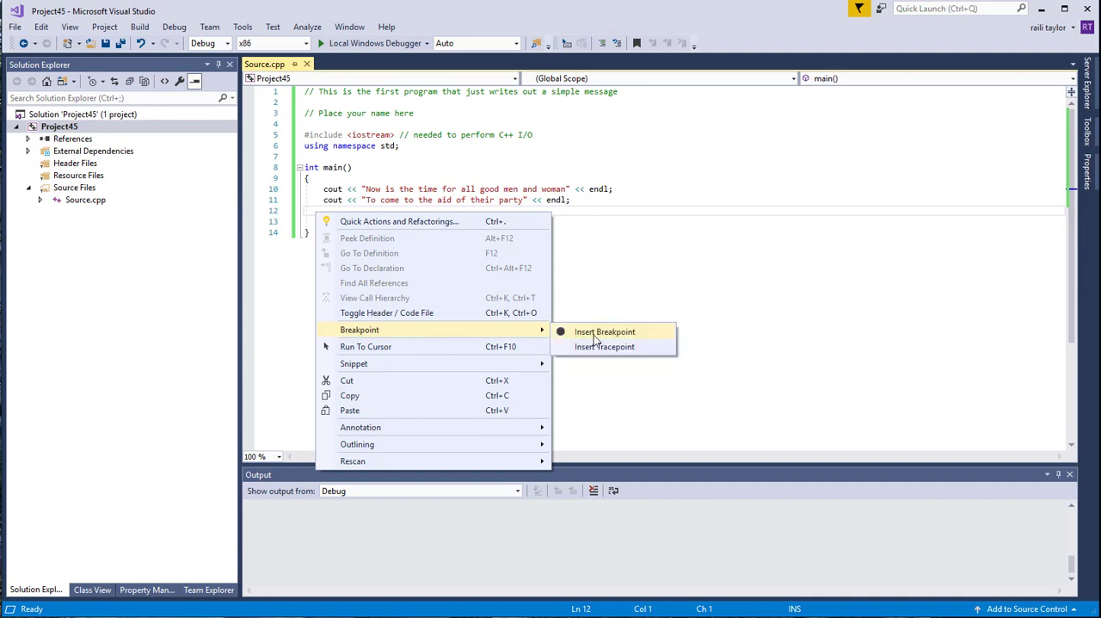
pyautogui.click(605, 330)
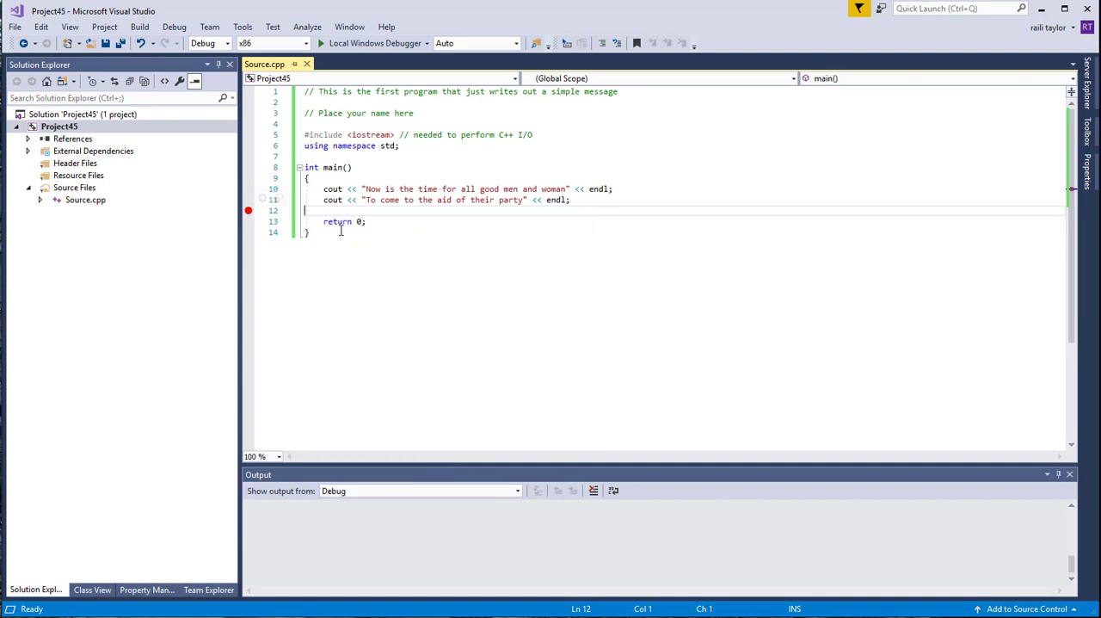
pyautogui.moveTo(248, 210)
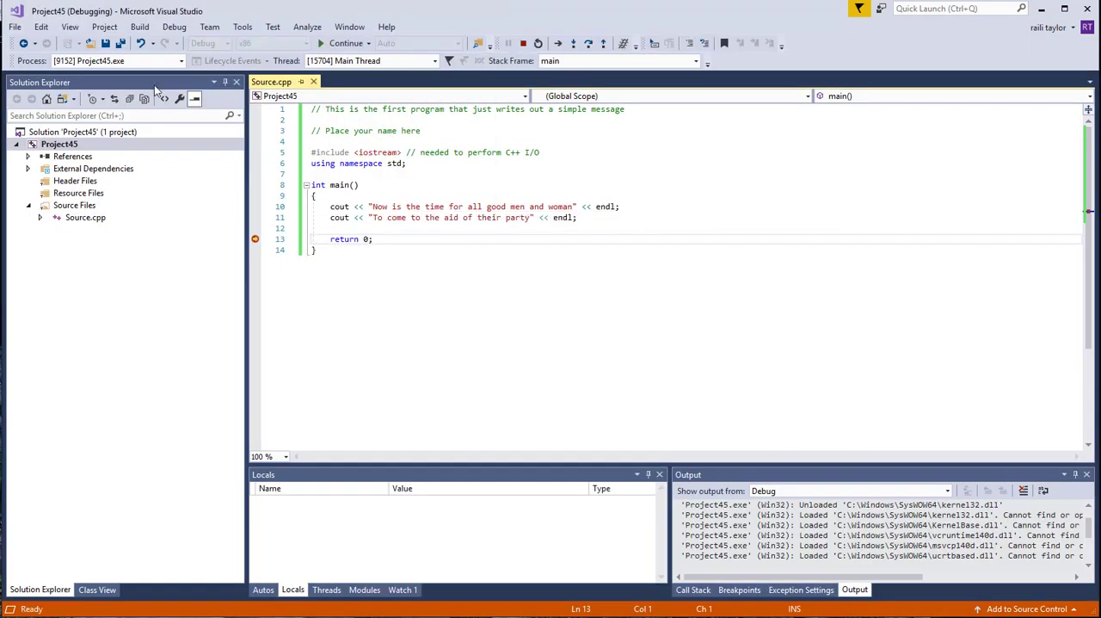
# Step: View the two output lines in the Project45.exe console window, then close it
pyautogui.click(344, 43)
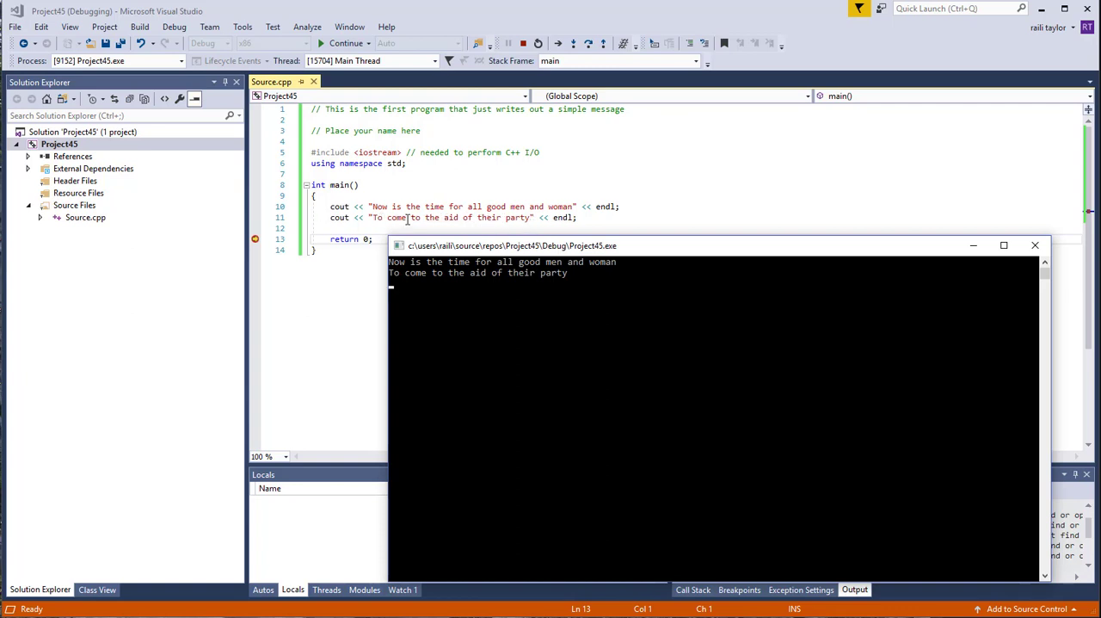
pyautogui.moveTo(434, 296)
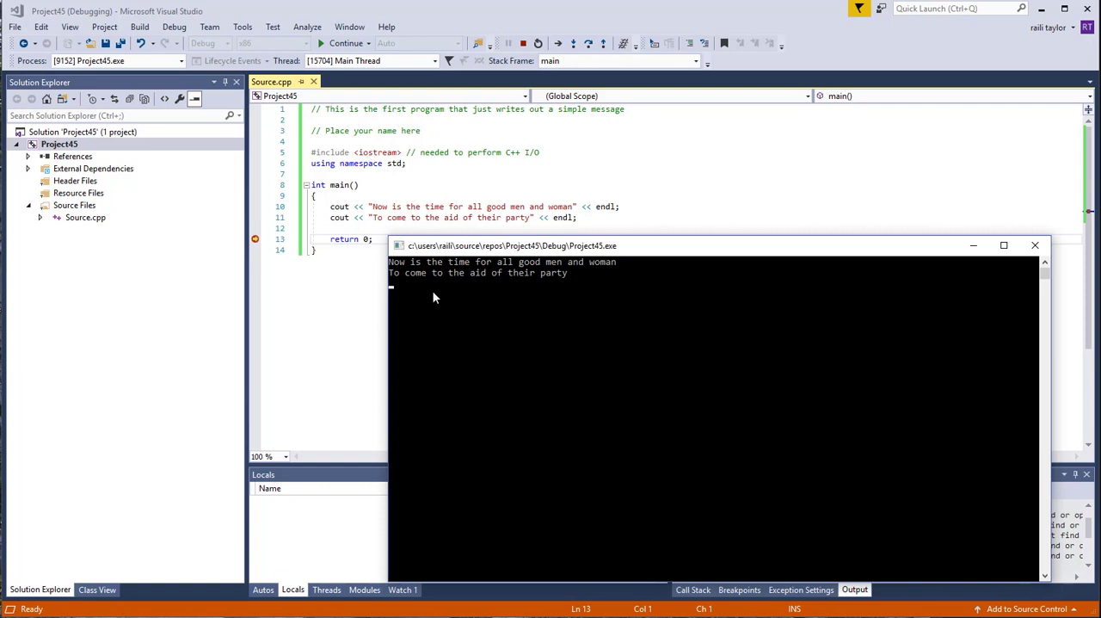
pyautogui.moveTo(447, 278)
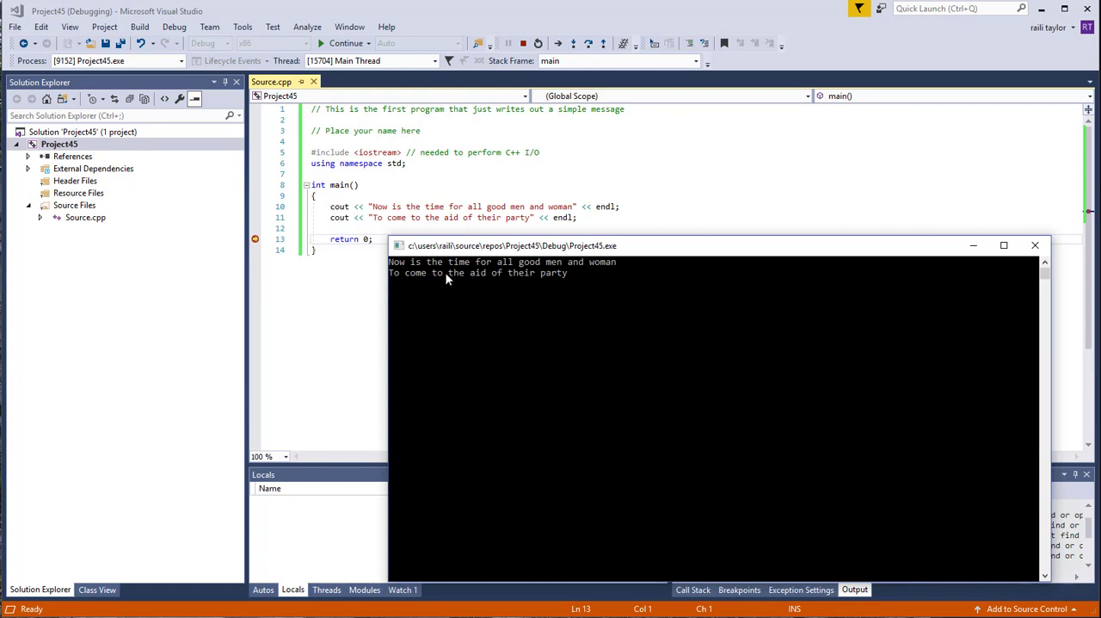
pyautogui.moveTo(681, 253)
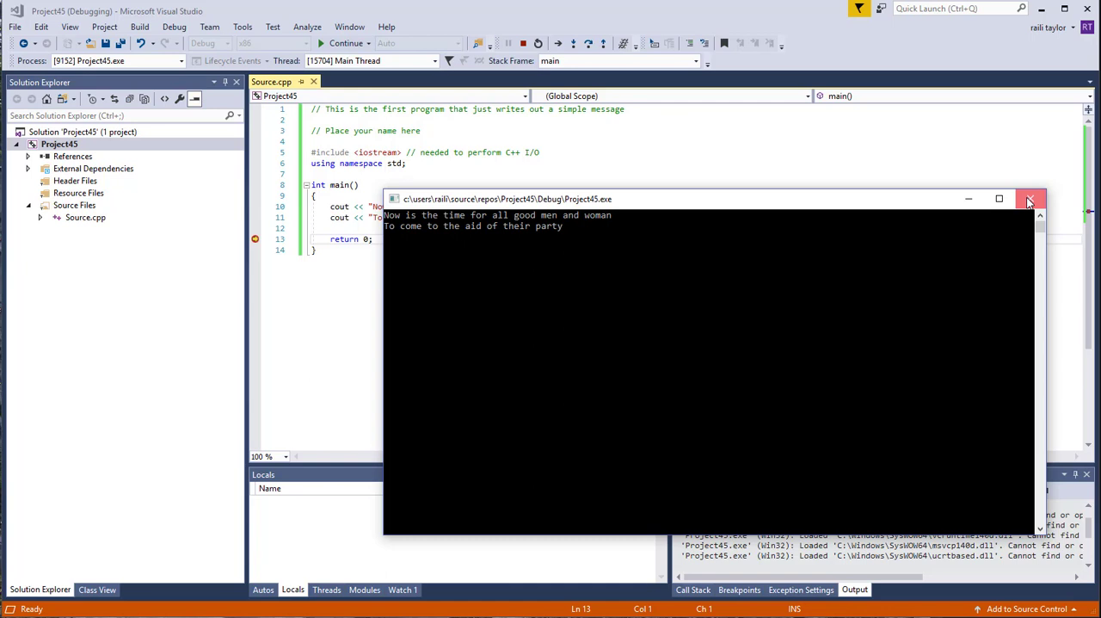
pyautogui.click(1030, 200)
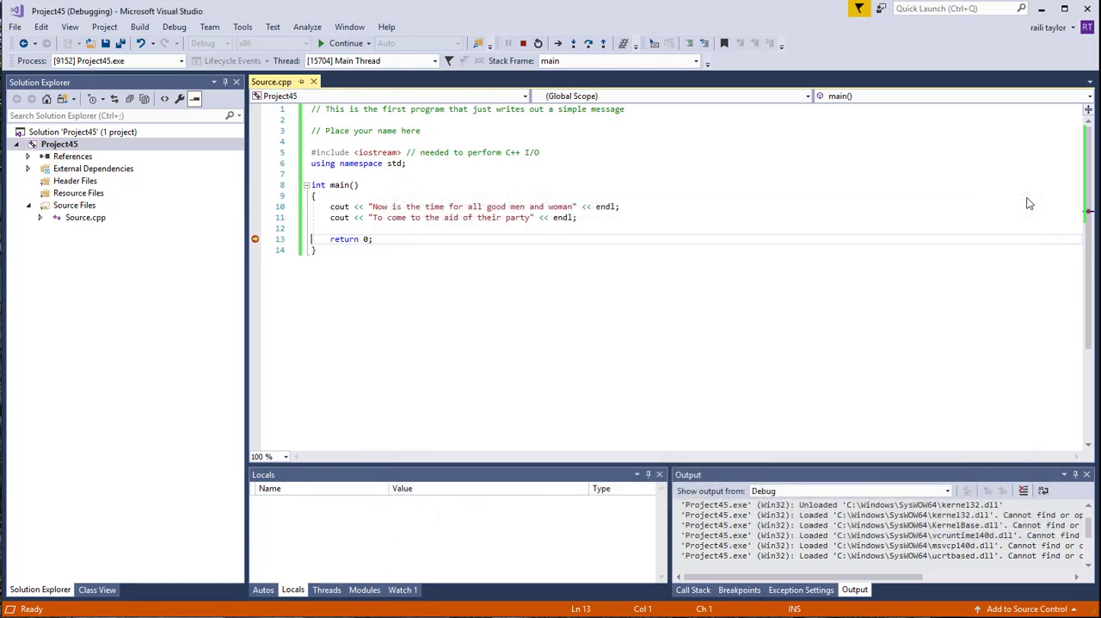
pyautogui.moveTo(712, 324)
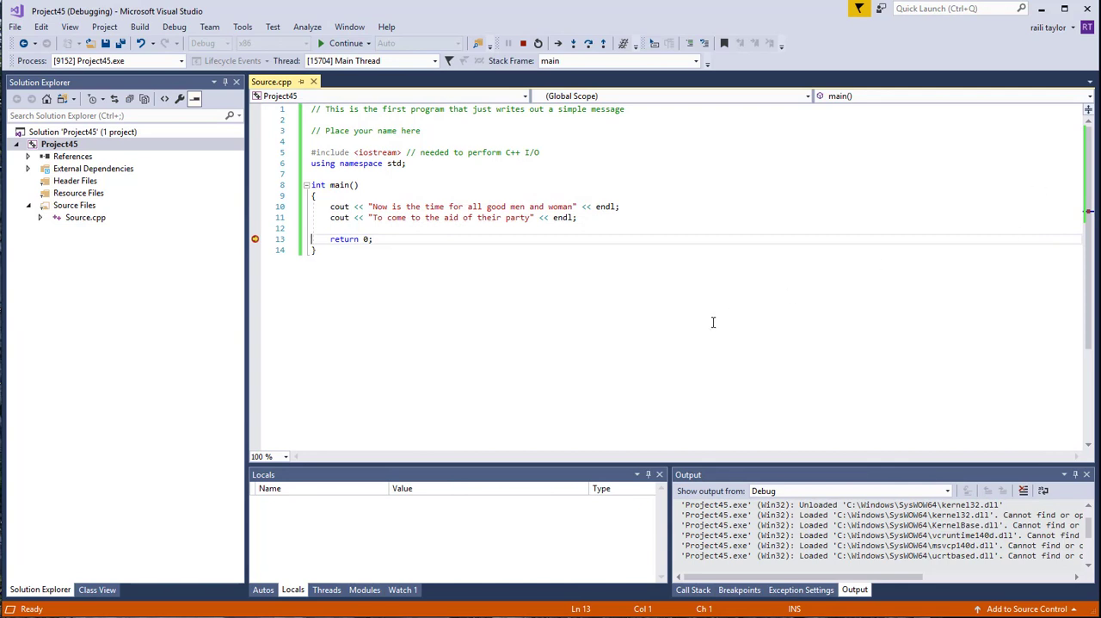
pyautogui.moveTo(588, 334)
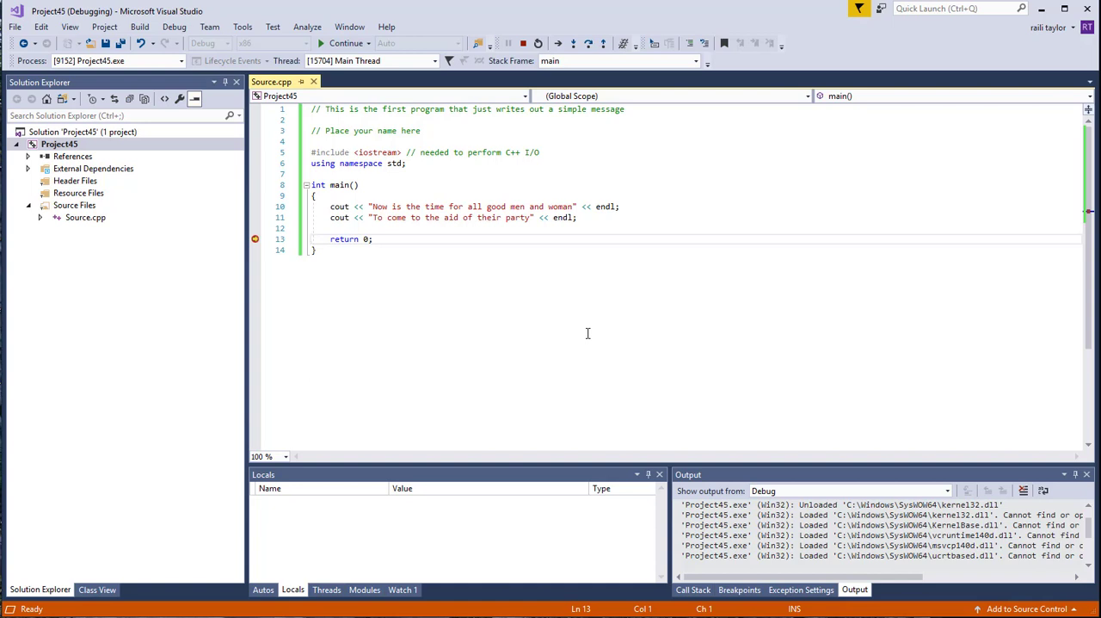
pyautogui.moveTo(563, 423)
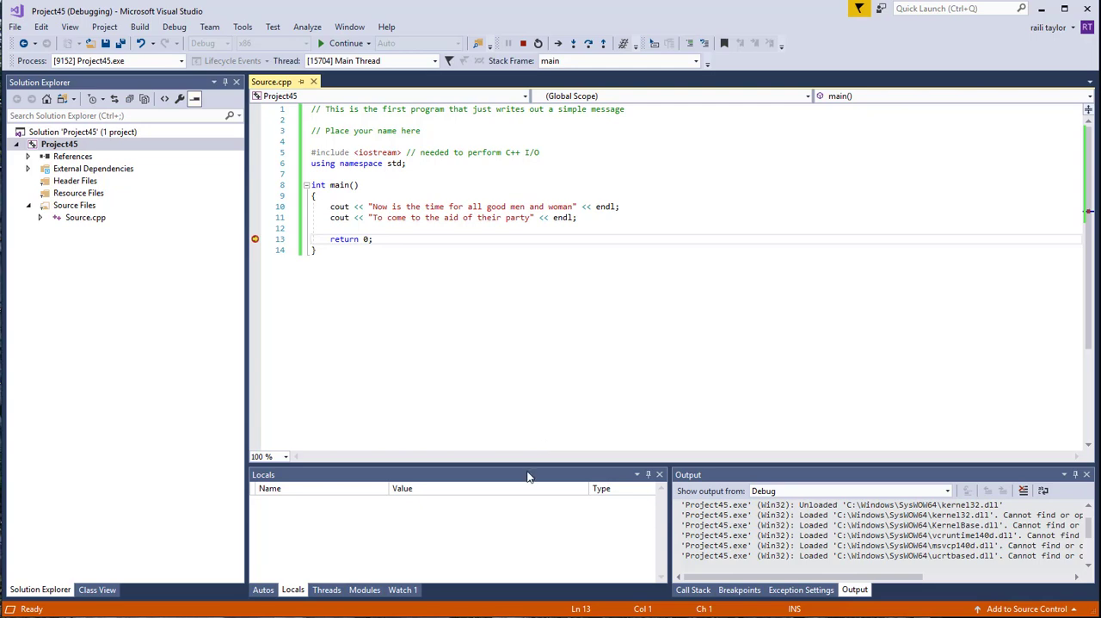
pyautogui.moveTo(528, 478)
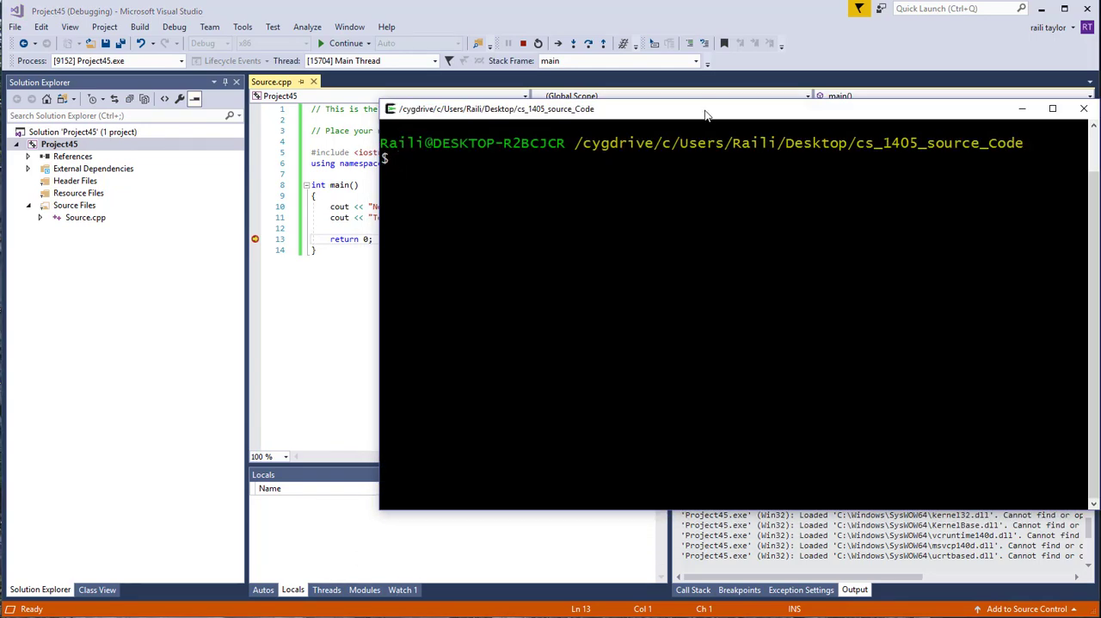
# Step: Drag the Cygwin Terminal window further left into place
pyautogui.moveTo(706, 108); pyautogui.dragTo(472, 92)
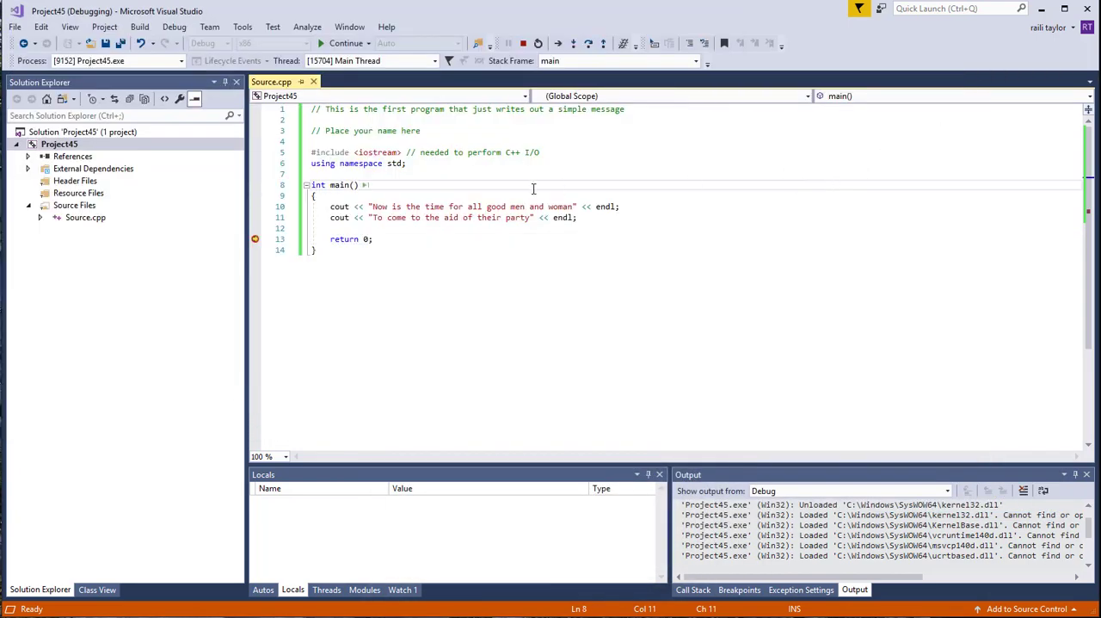
pyautogui.moveTo(358, 262)
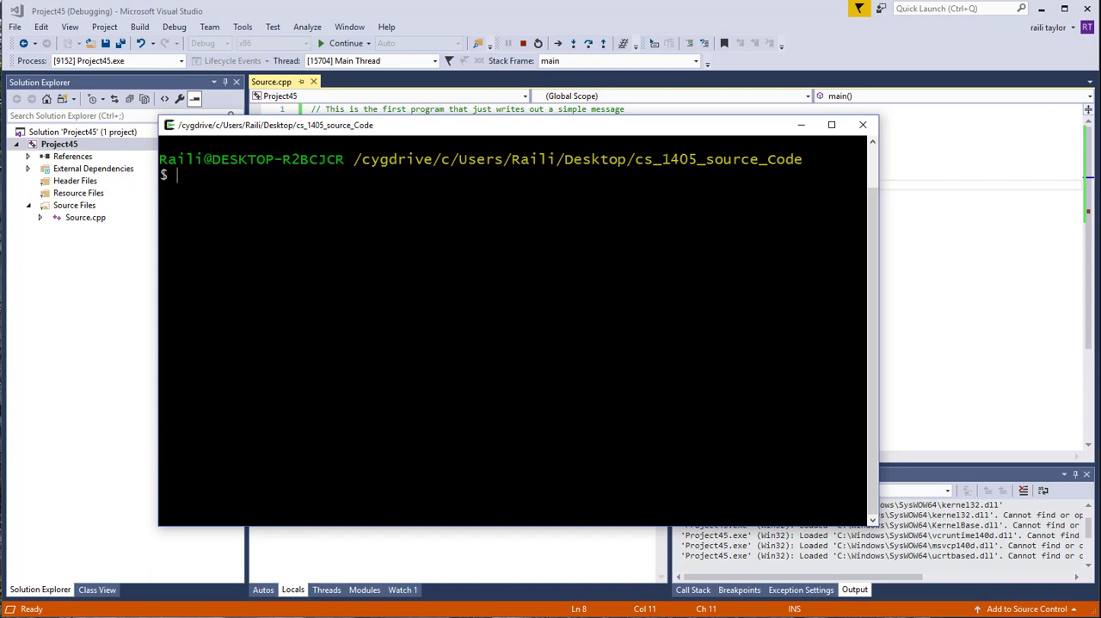
# Step: List the folder with ls, then begin the command g++ firstprog.cpp, correcting a typo
pyautogui.write('ls')
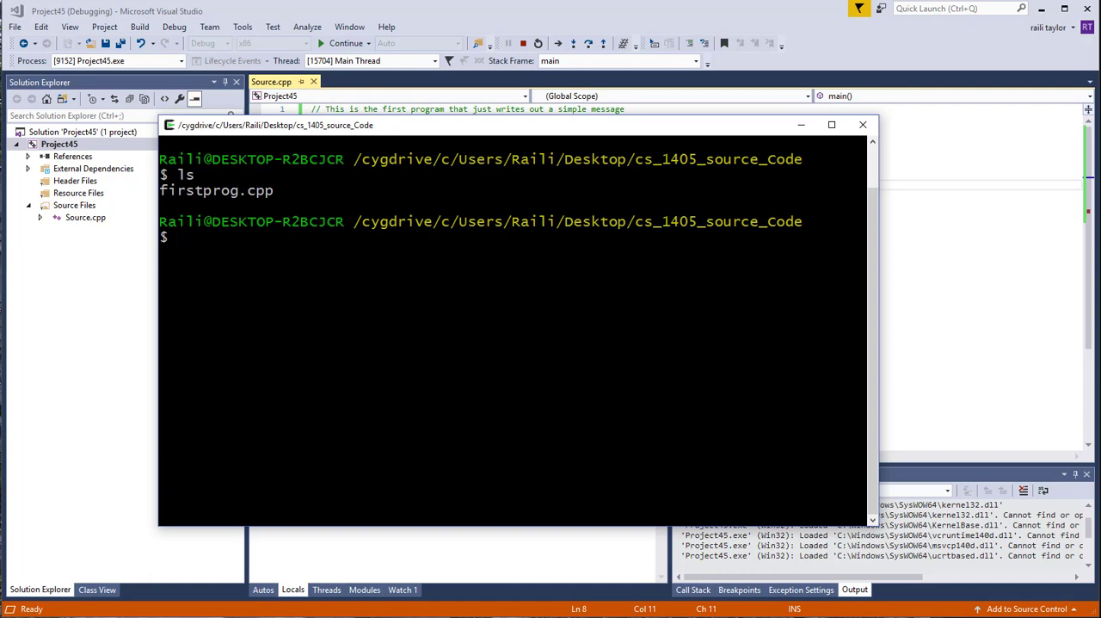
pyautogui.write('g')
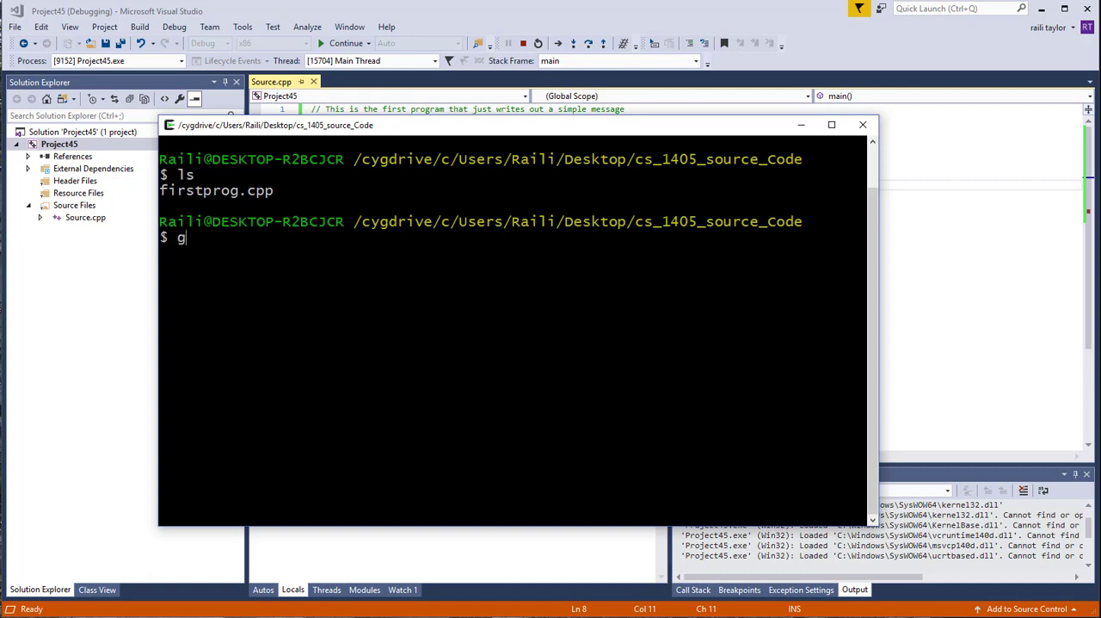
pyautogui.write('++ h')
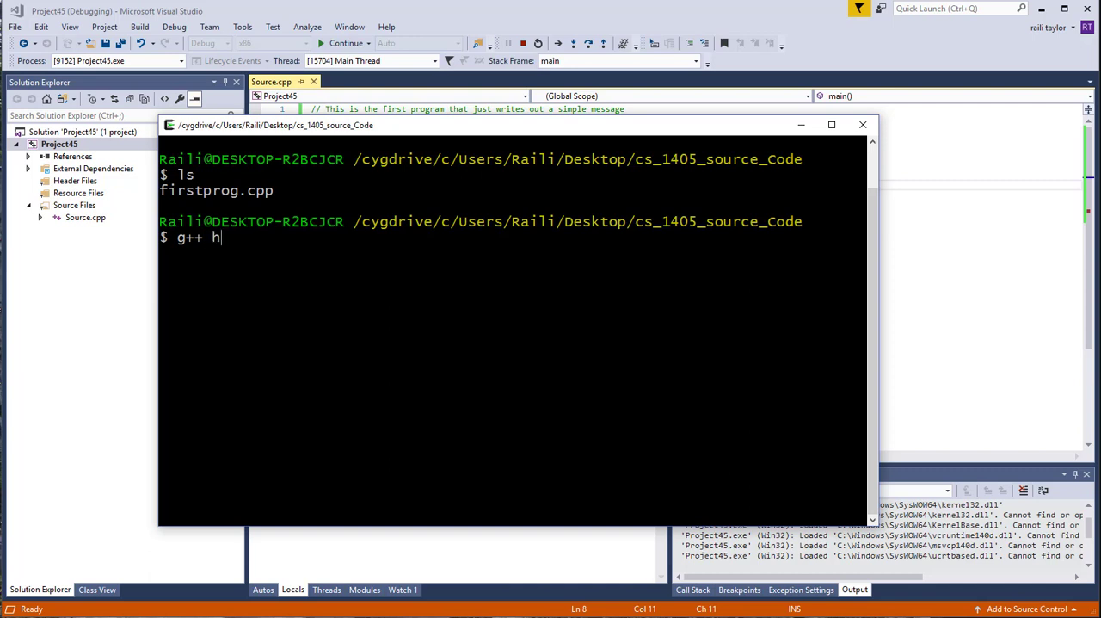
pyautogui.press('BackSpace')
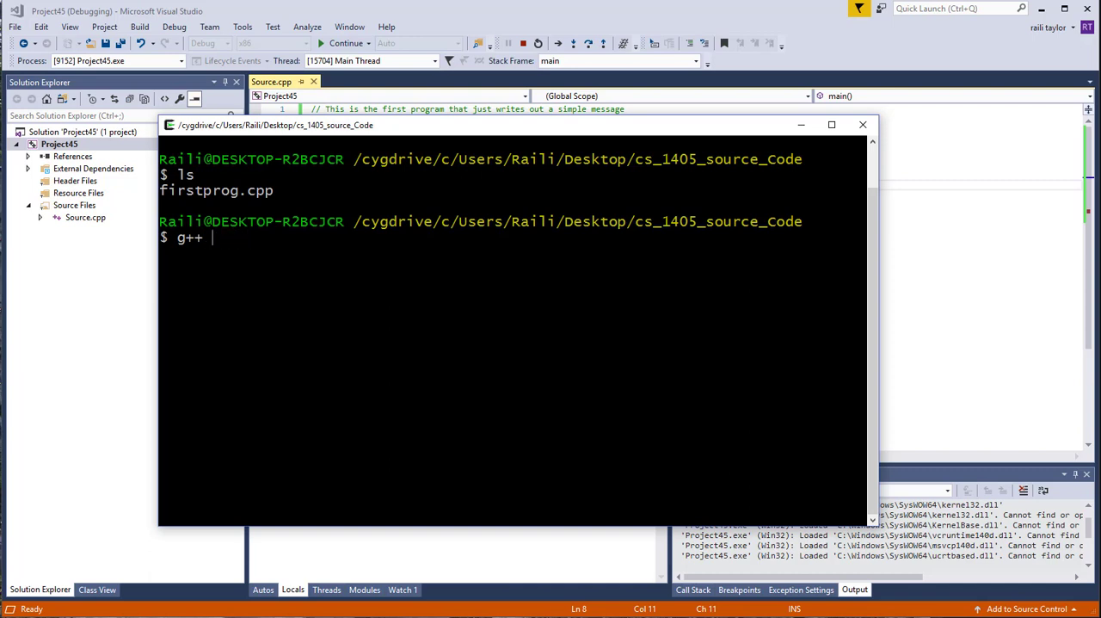
pyautogui.write('first')
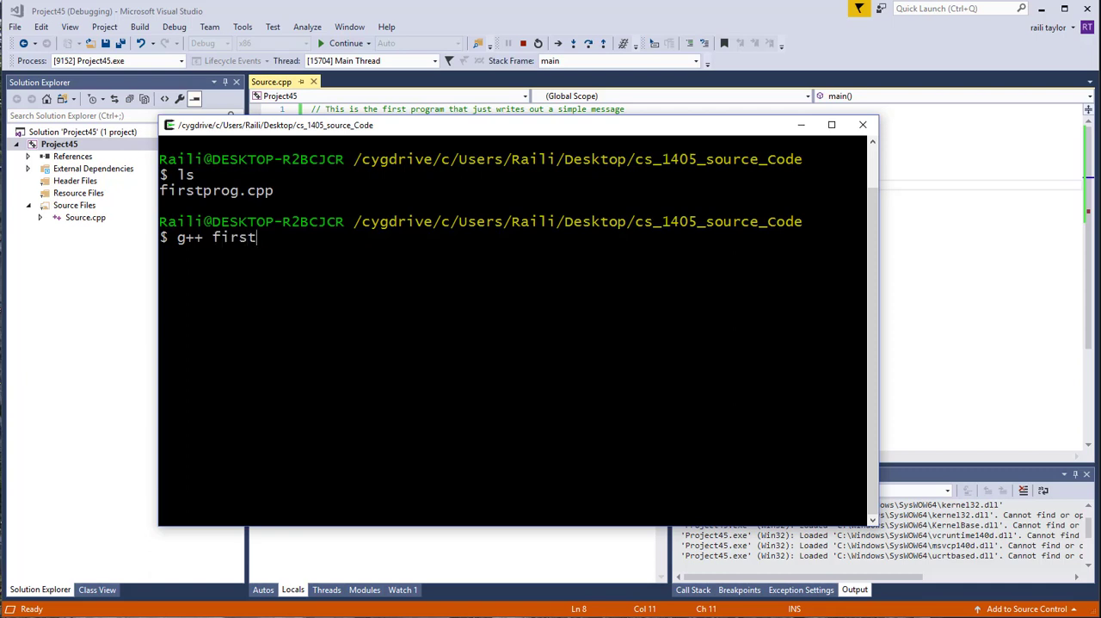
pyautogui.write('prog.cpp')
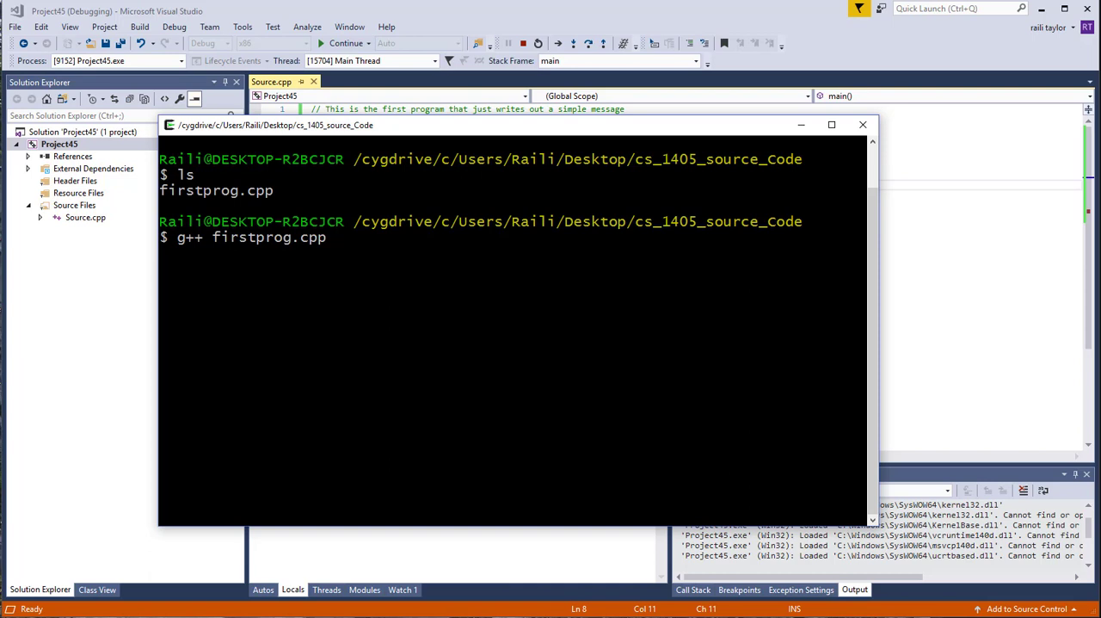
# Step: Complete and run g++ firstprog.cpp -o firstprog to build the firstprog executable
pyautogui.write('-o')
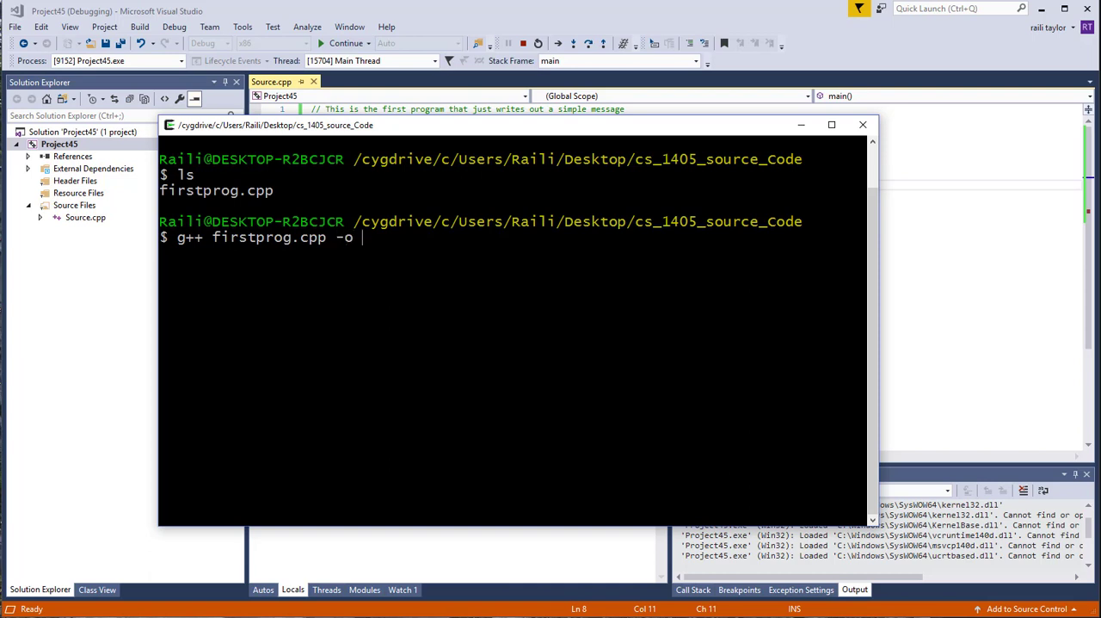
pyautogui.write('firstprog')
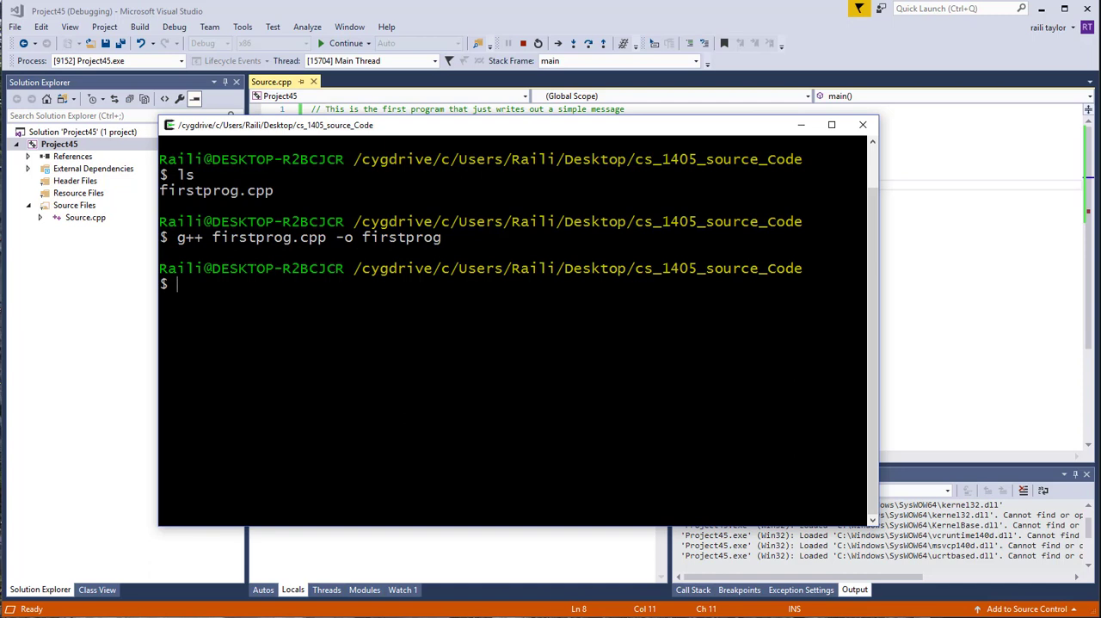
# Step: List the folder again to see firstprog.exe, then enter ./firstprog to run it
pyautogui.write('ls')
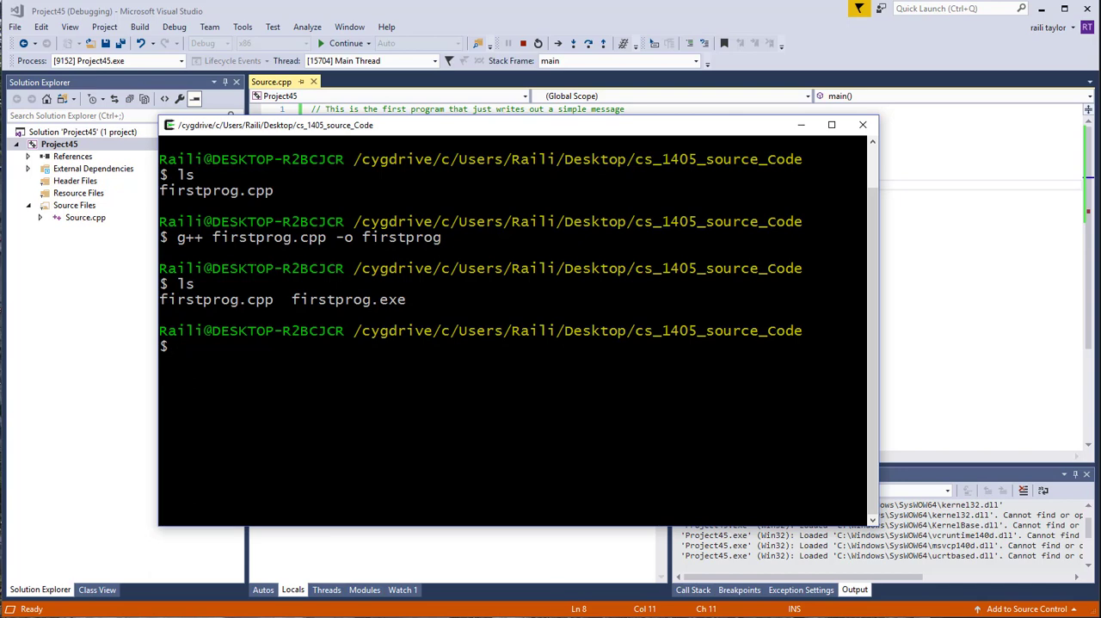
pyautogui.write('./')
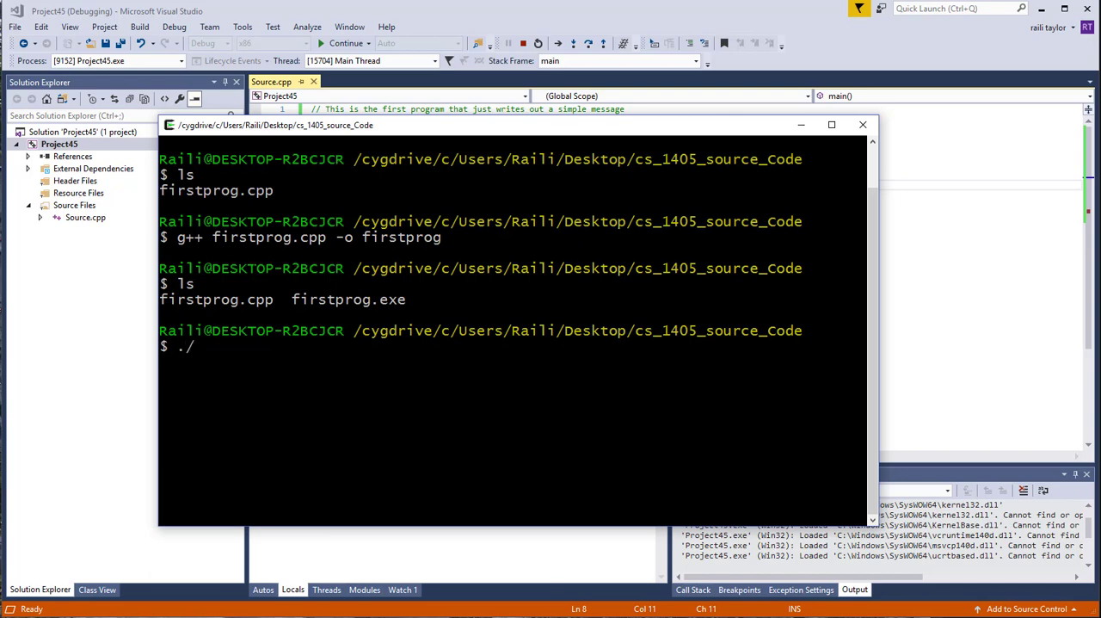
pyautogui.write('first')
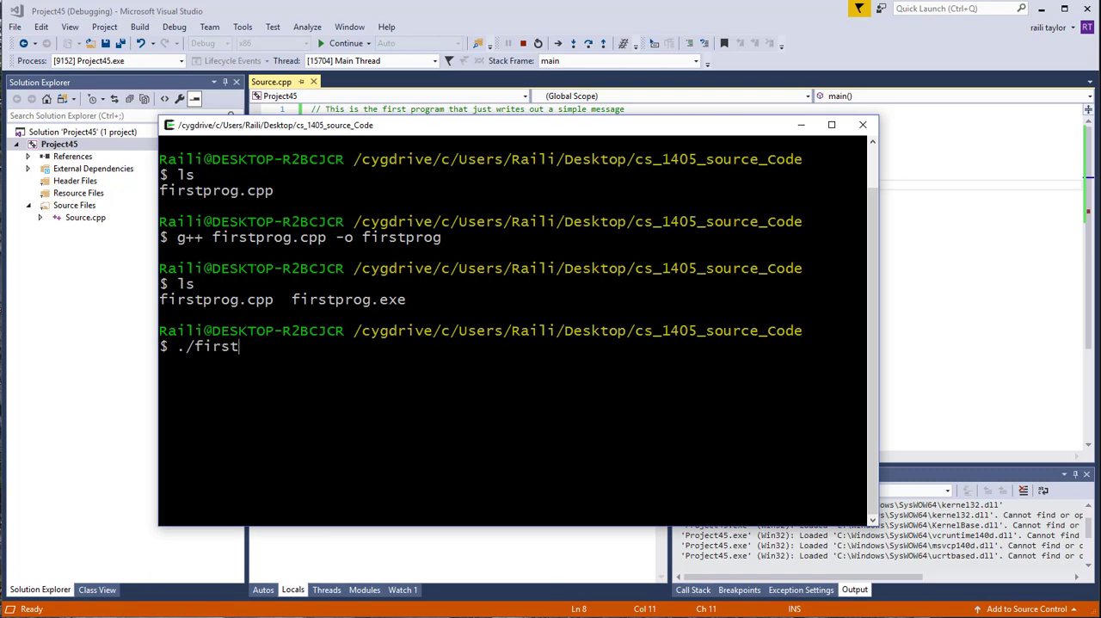
pyautogui.write('prog')
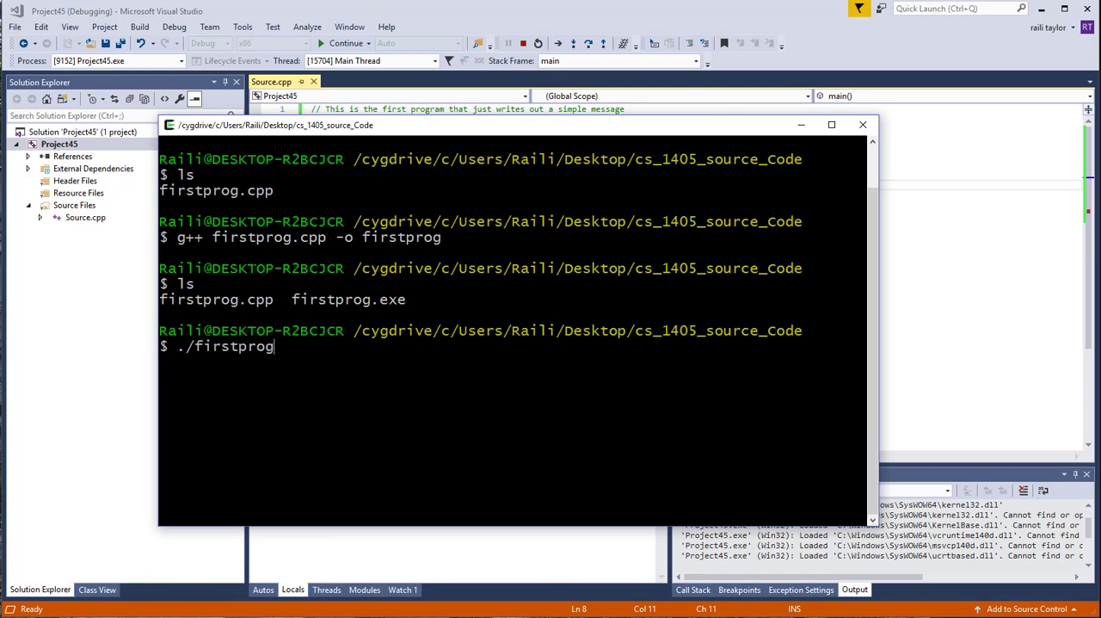